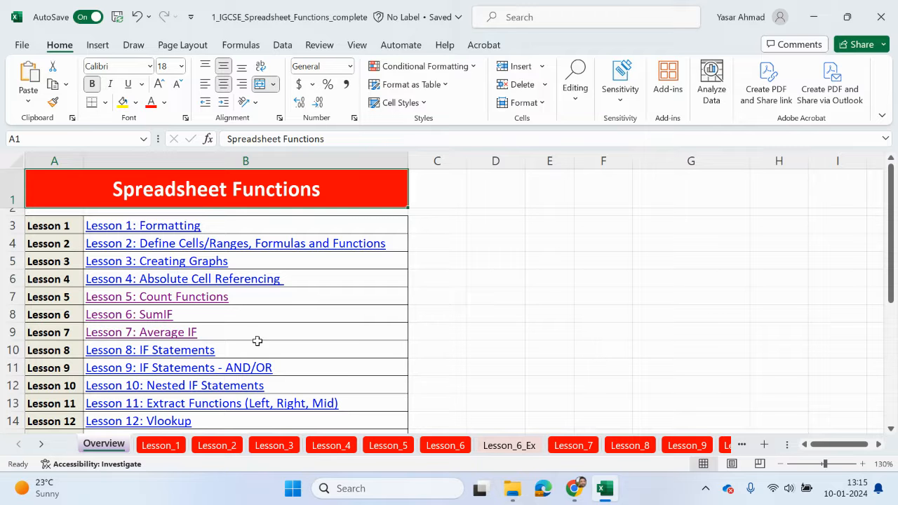
pyautogui.moveTo(249, 345)
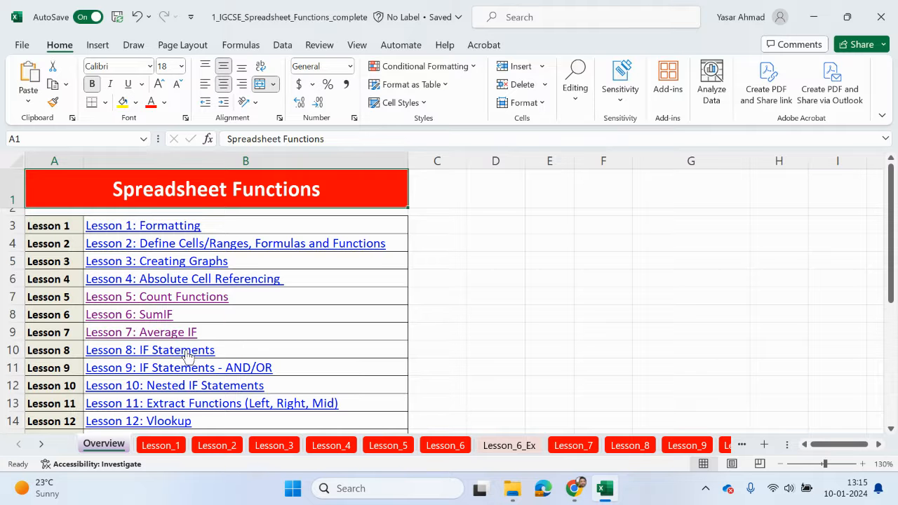
pyautogui.moveTo(150, 349)
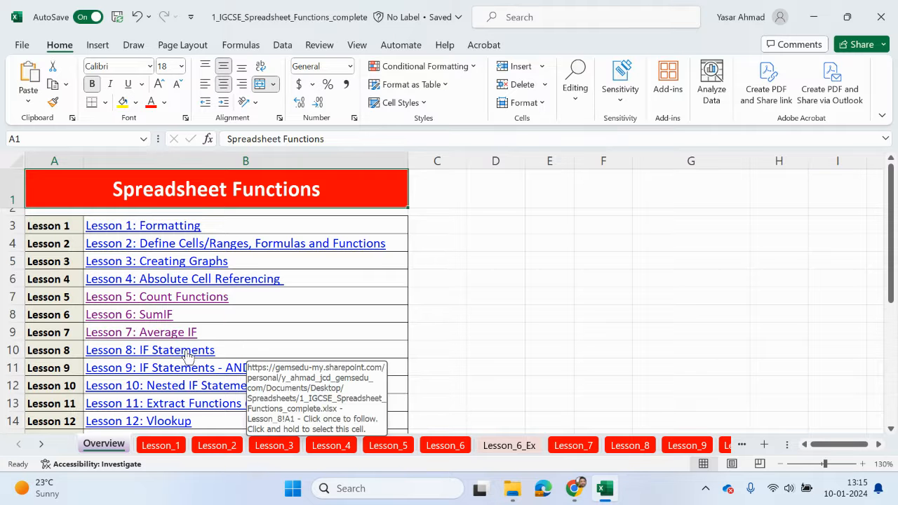
pyautogui.moveTo(171, 288)
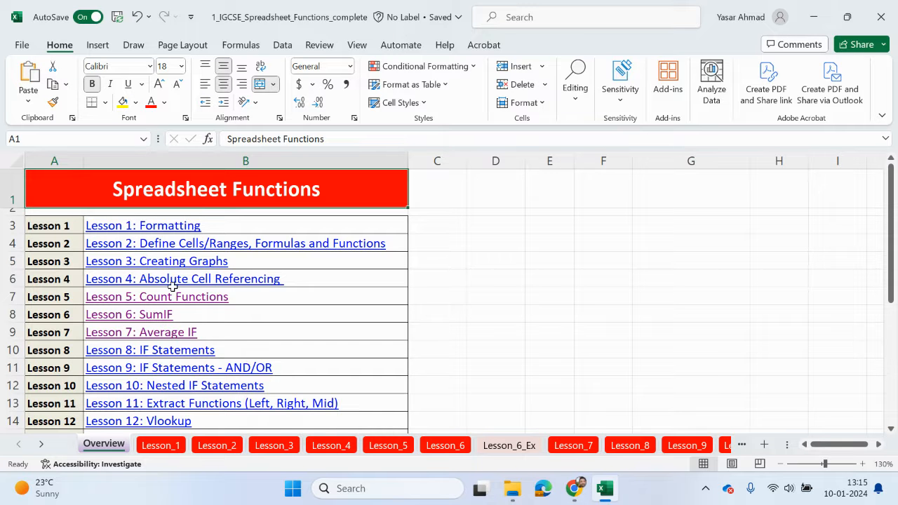
# - Go to the Lesson 8: IF Statements sheet and review its phone sales, hours and salary tables
pyautogui.click(628, 445)
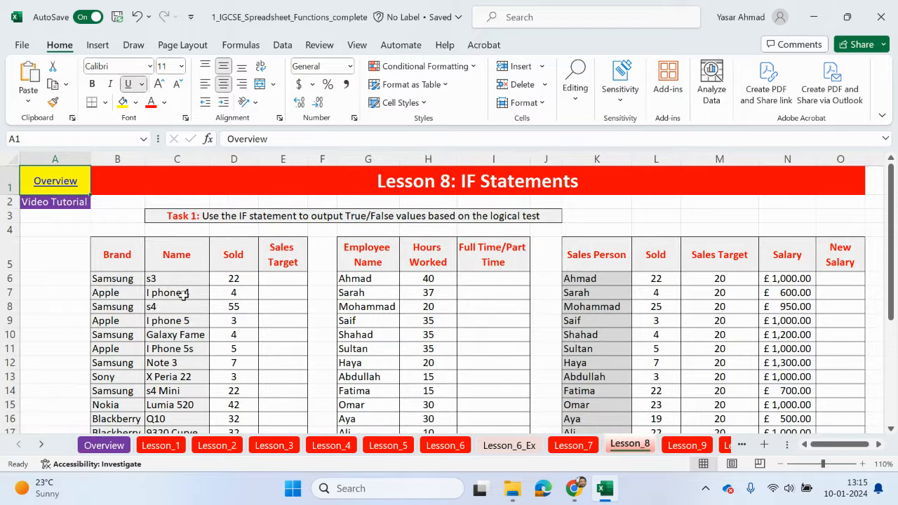
pyautogui.scroll(-3)
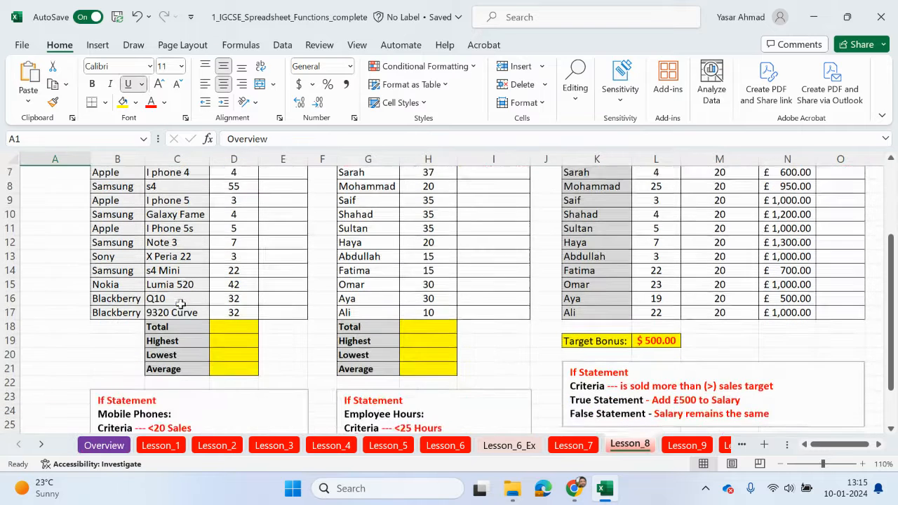
pyautogui.scroll(-3)
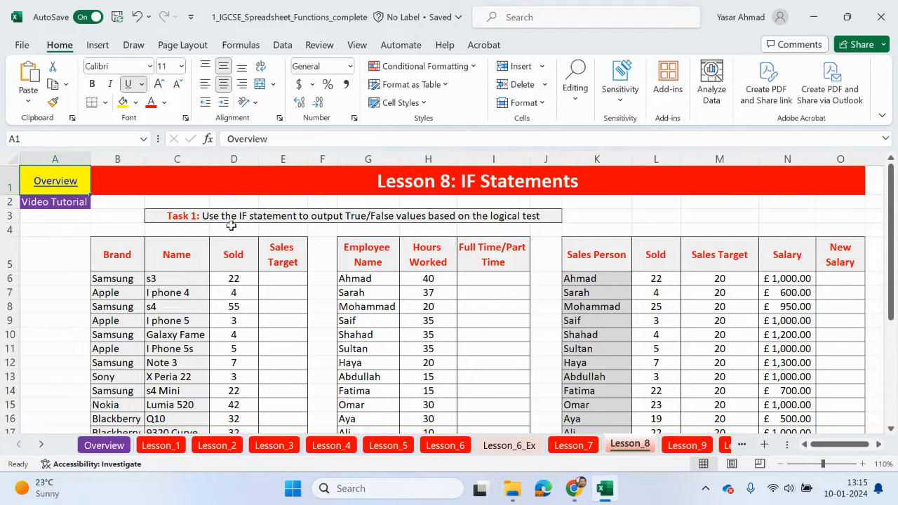
pyautogui.moveTo(366, 231)
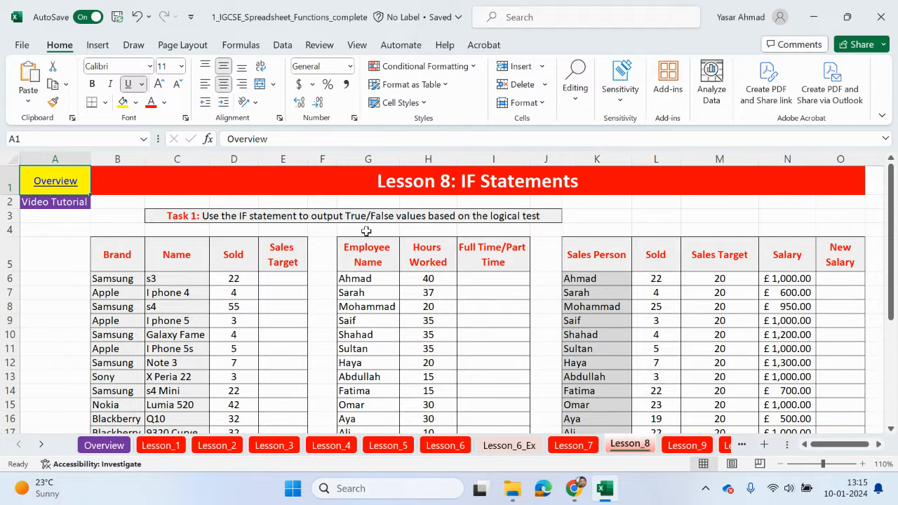
pyautogui.moveTo(491, 221)
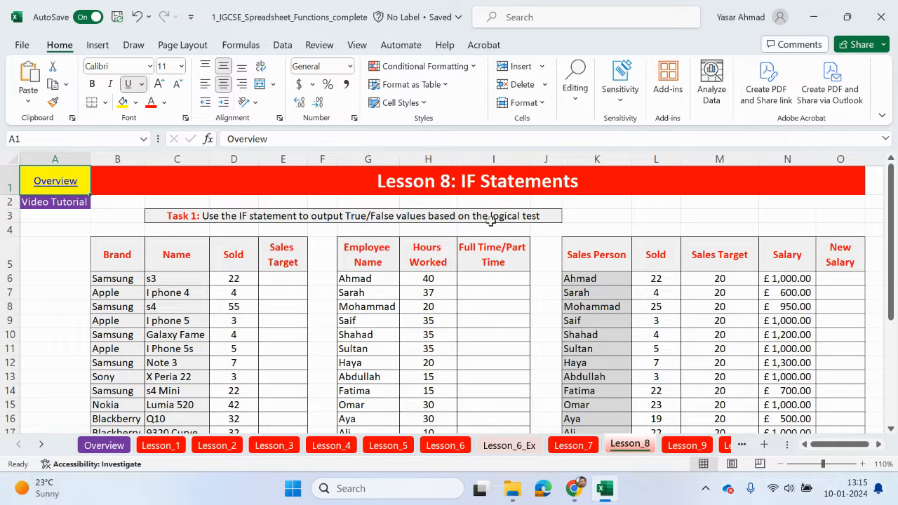
pyautogui.scroll(-3)
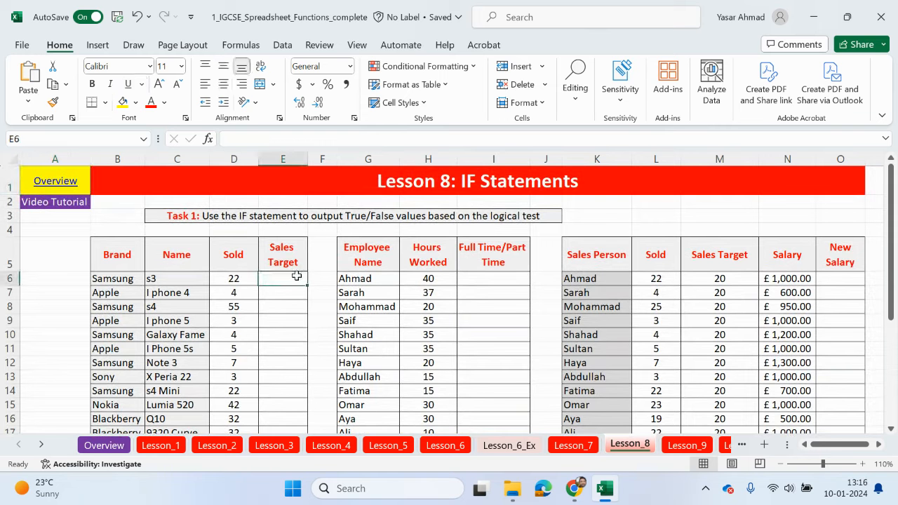
pyautogui.write('=if')
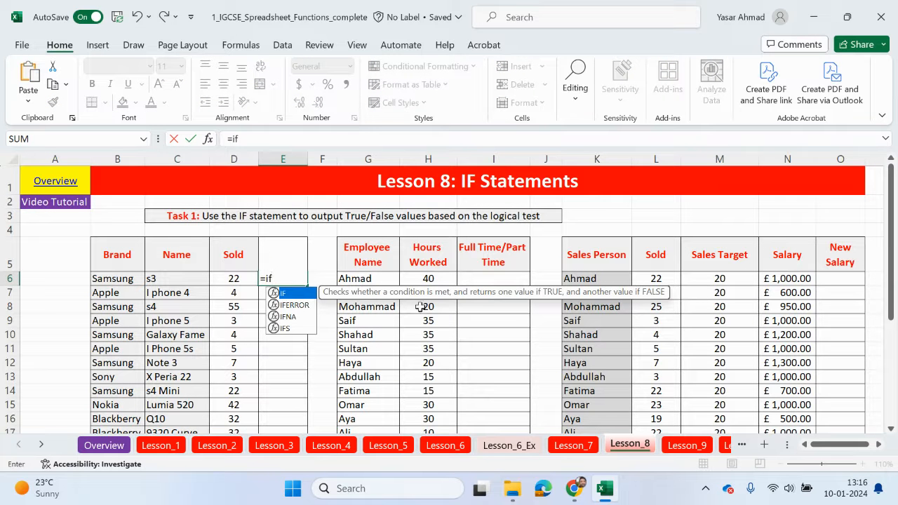
pyautogui.moveTo(544, 296)
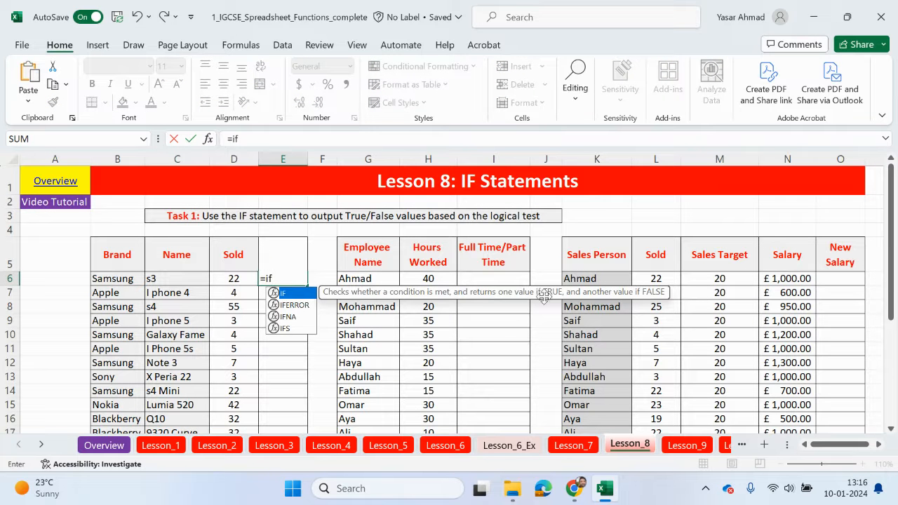
pyautogui.moveTo(651, 295)
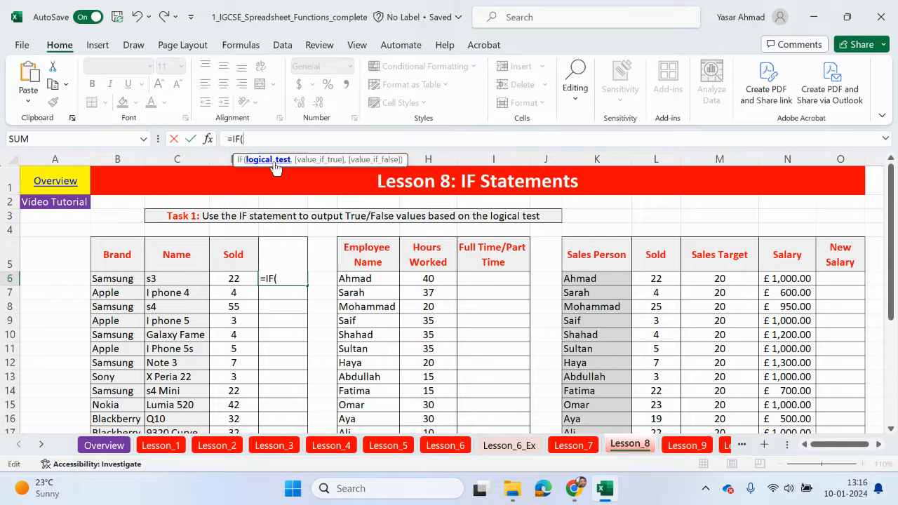
pyautogui.moveTo(317, 172)
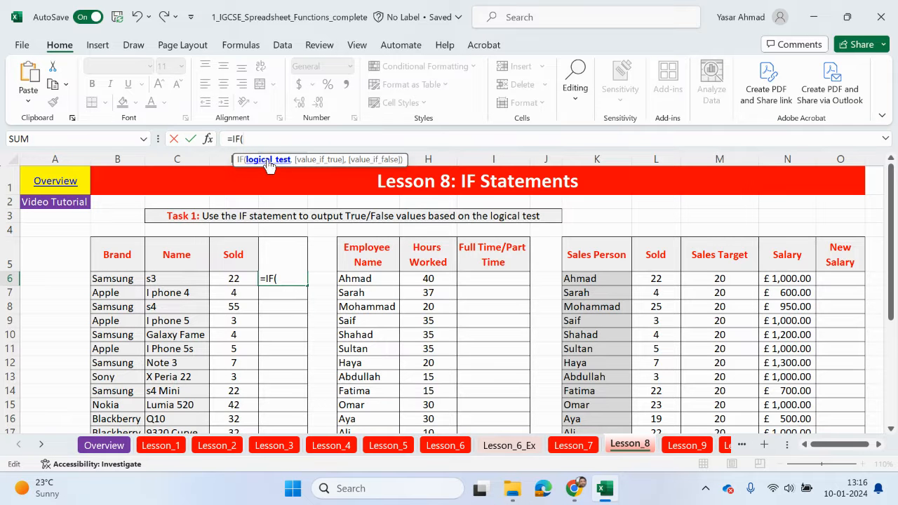
pyautogui.moveTo(315, 161)
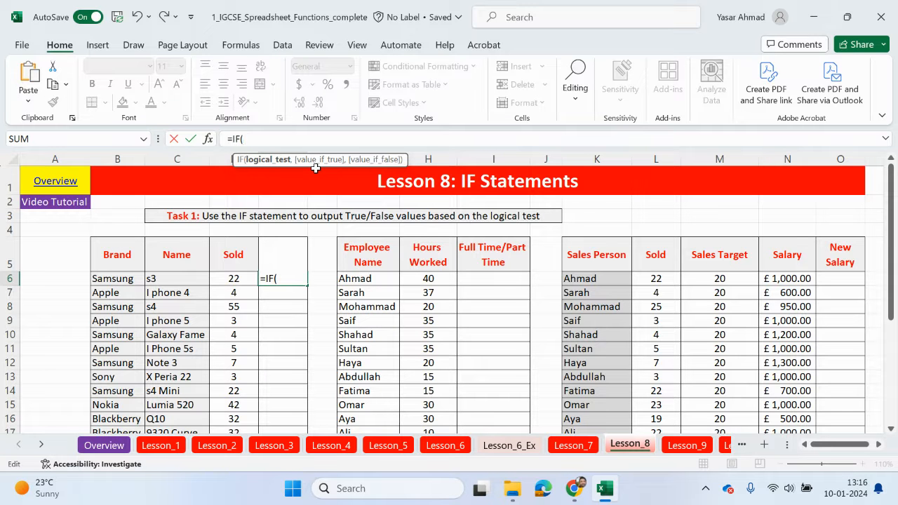
pyautogui.moveTo(370, 158)
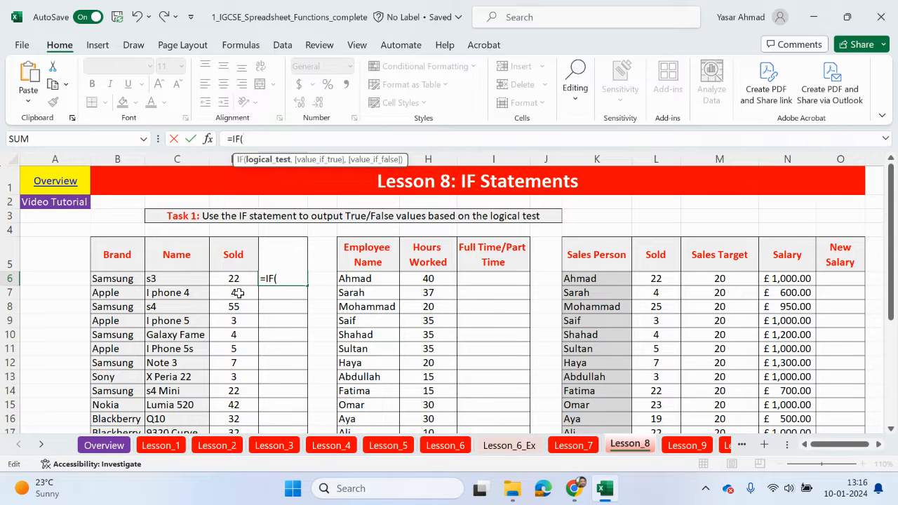
pyautogui.scroll(-3)
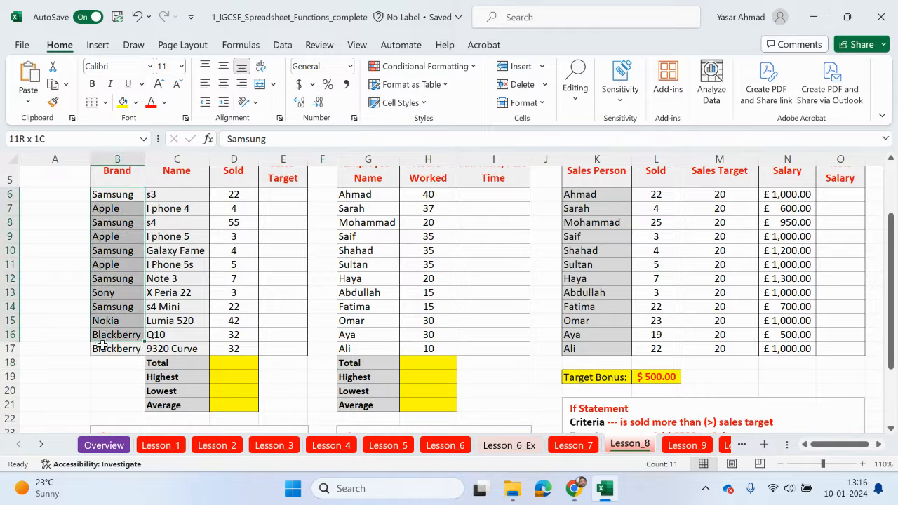
pyautogui.click(176, 193)
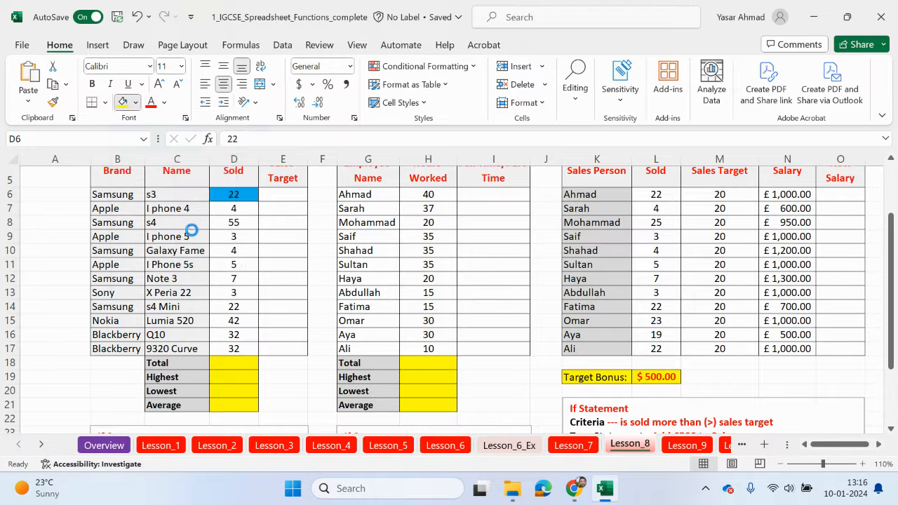
pyautogui.scroll(-3)
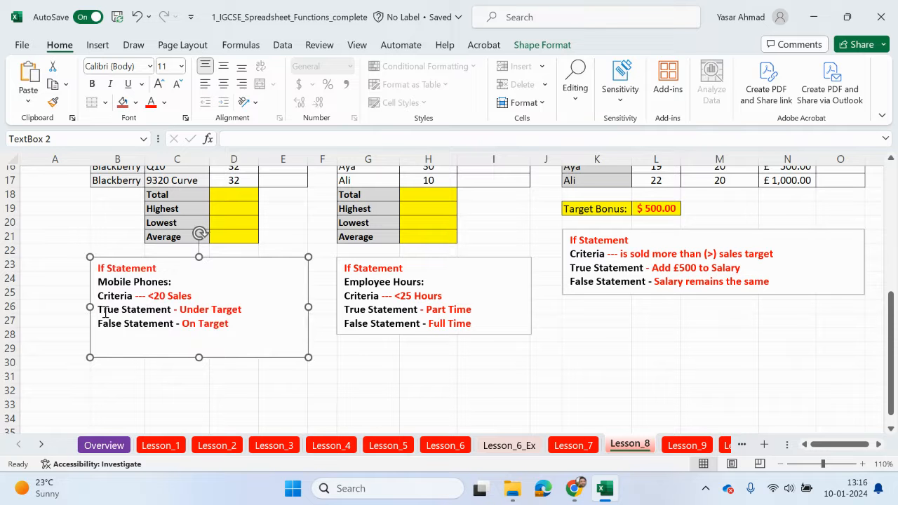
pyautogui.doubleClick(193, 310)
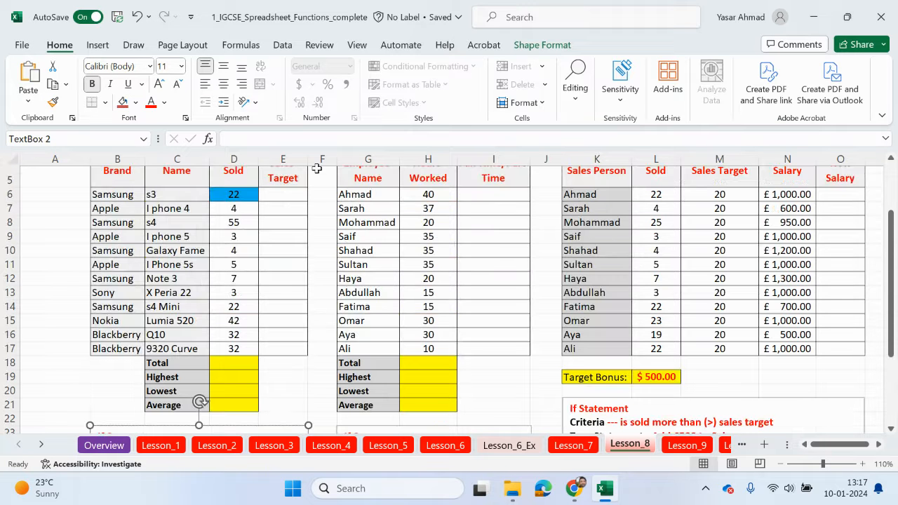
pyautogui.scroll(-3)
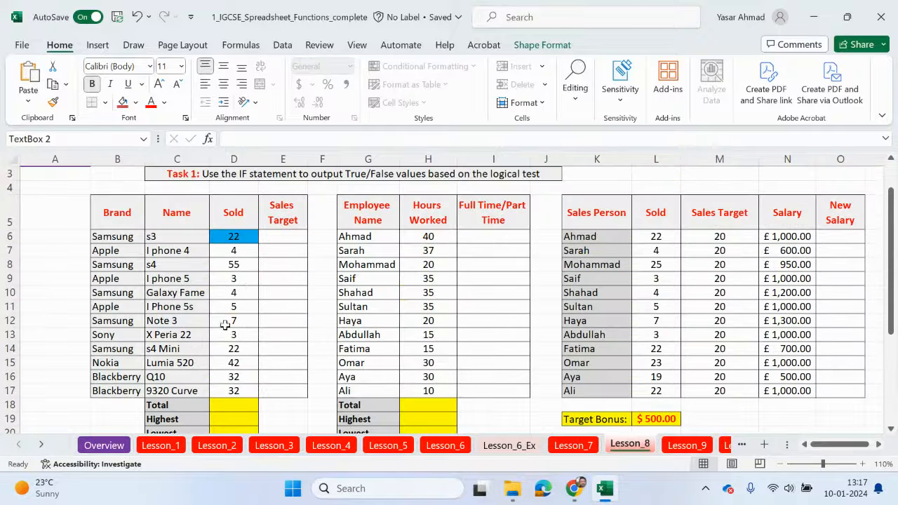
# - Enter =IF(D6<20,"Under Target","On Target") in E6 so the first phone shows On Target
pyautogui.write('=')
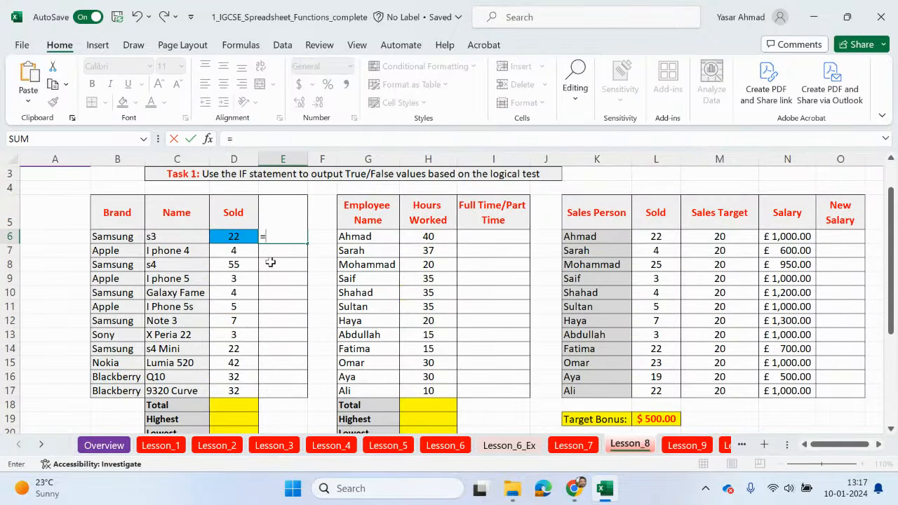
pyautogui.write('if')
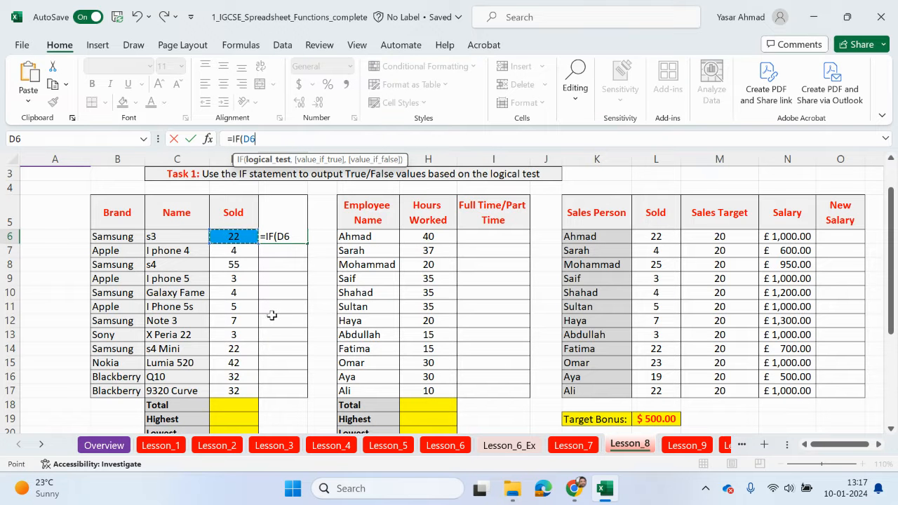
pyautogui.write('<20,"Under Target')
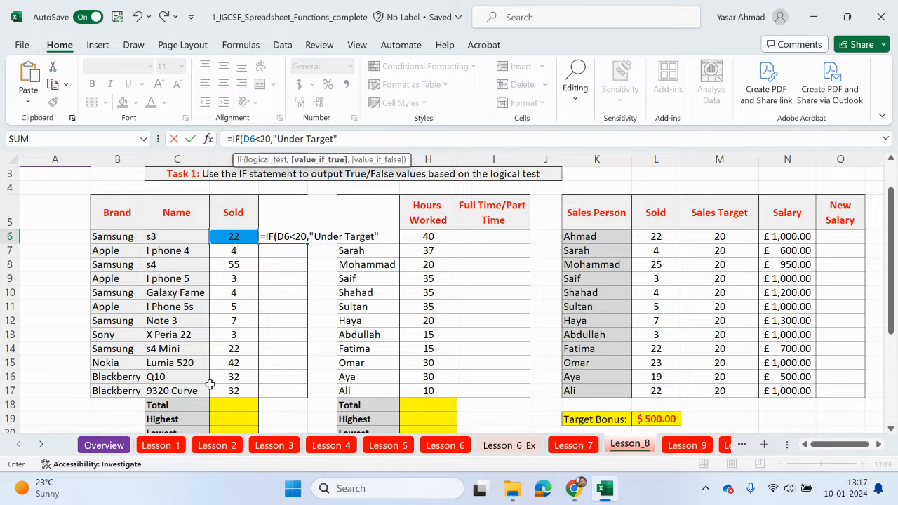
pyautogui.write(',')
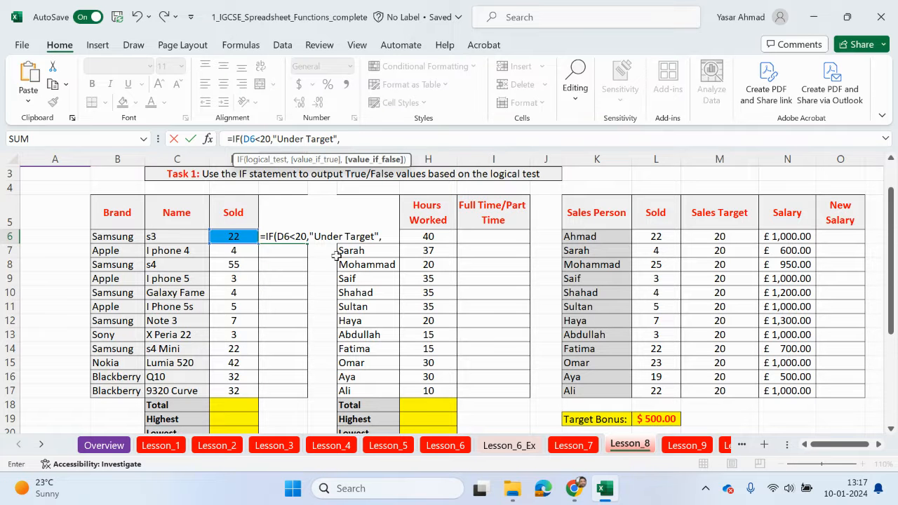
pyautogui.scroll(-3)
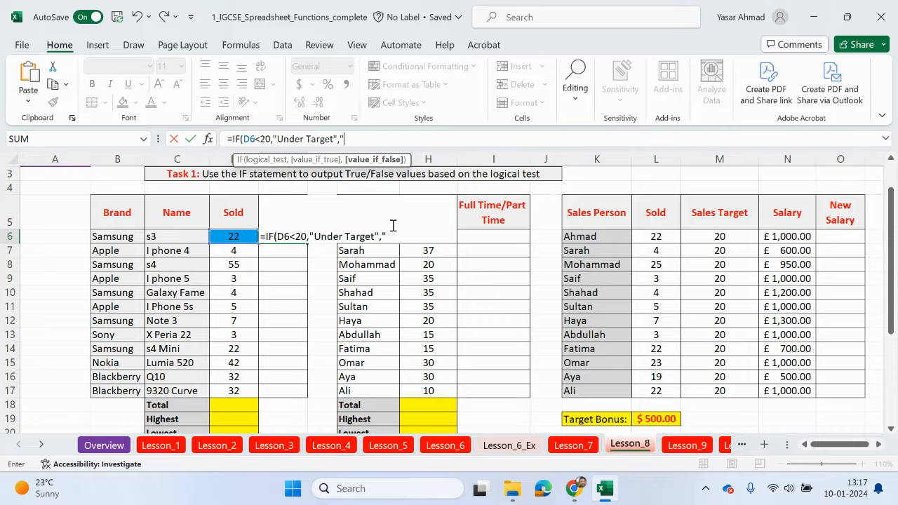
pyautogui.write('On Target')
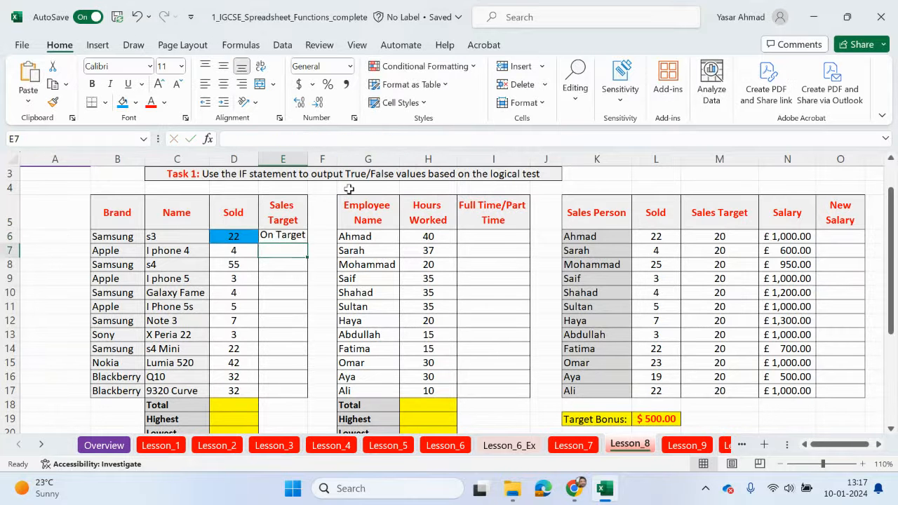
pyautogui.click(233, 236)
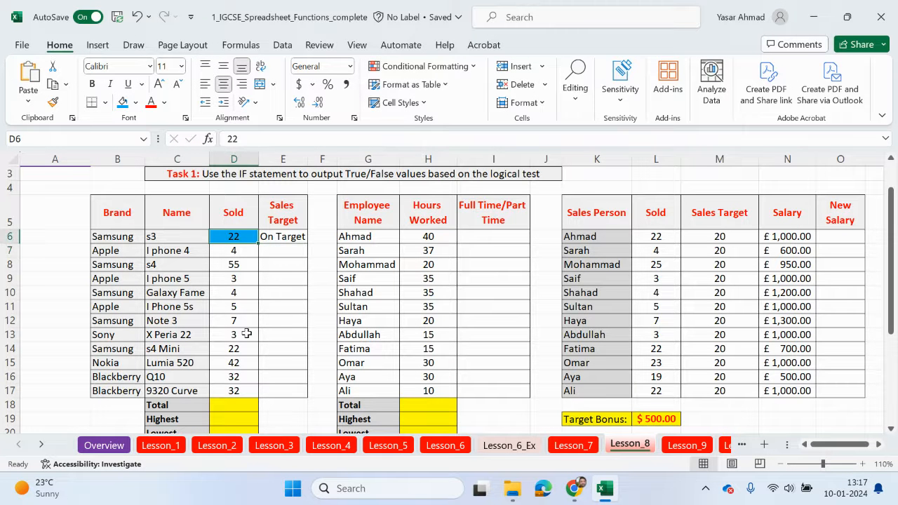
pyautogui.write('19')
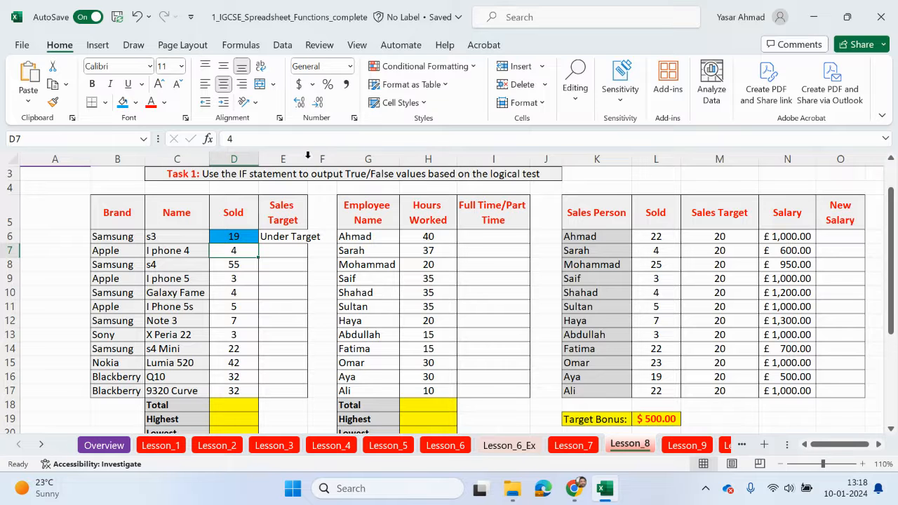
pyautogui.click(290, 236)
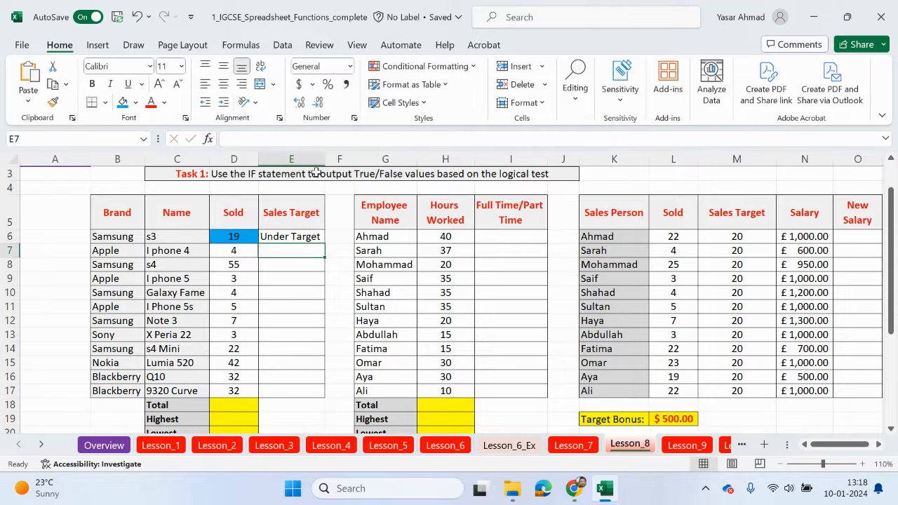
pyautogui.click(291, 235)
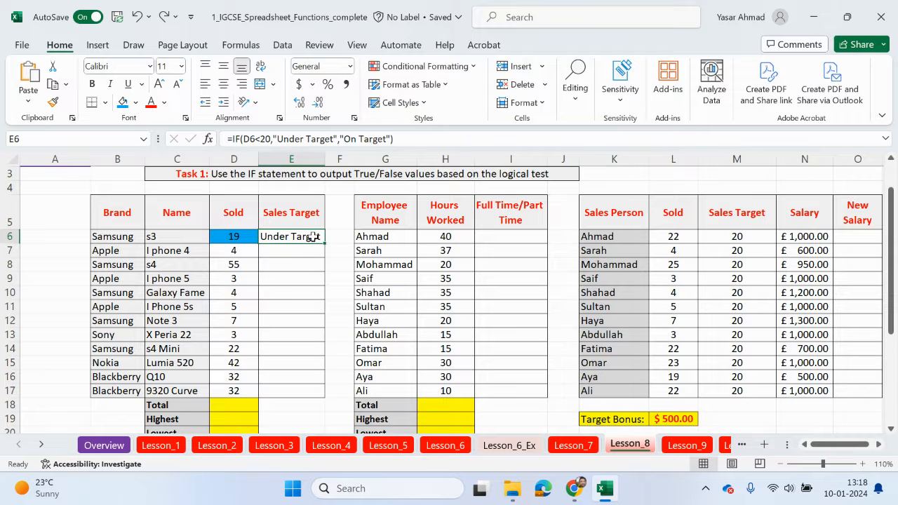
pyautogui.click(233, 250)
pyautogui.write('22')
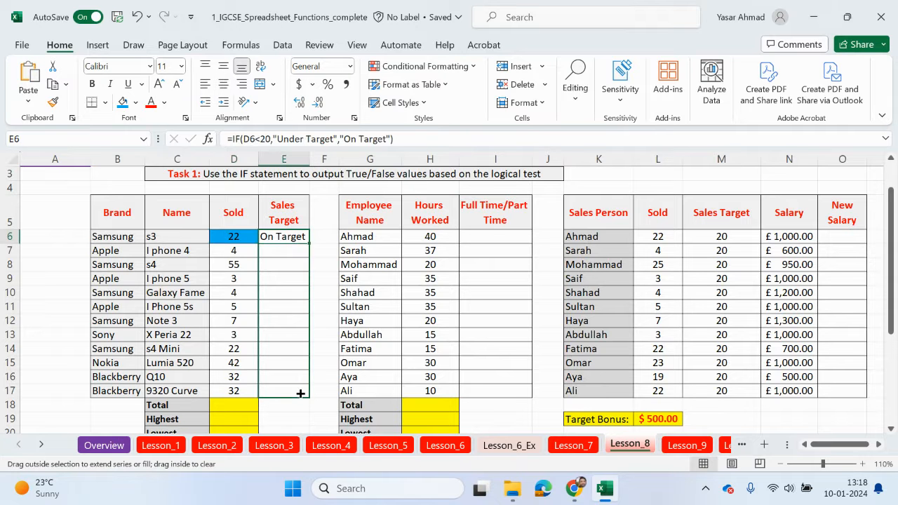
# - Fill the Sales Target IF formula from E6 down to E17
pyautogui.moveTo(300, 235); pyautogui.dragTo(295, 390)
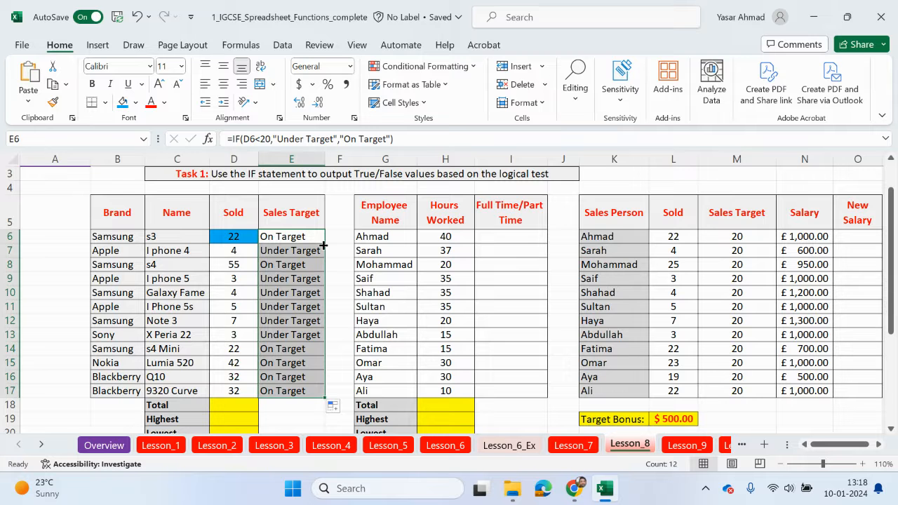
pyautogui.click(233, 250)
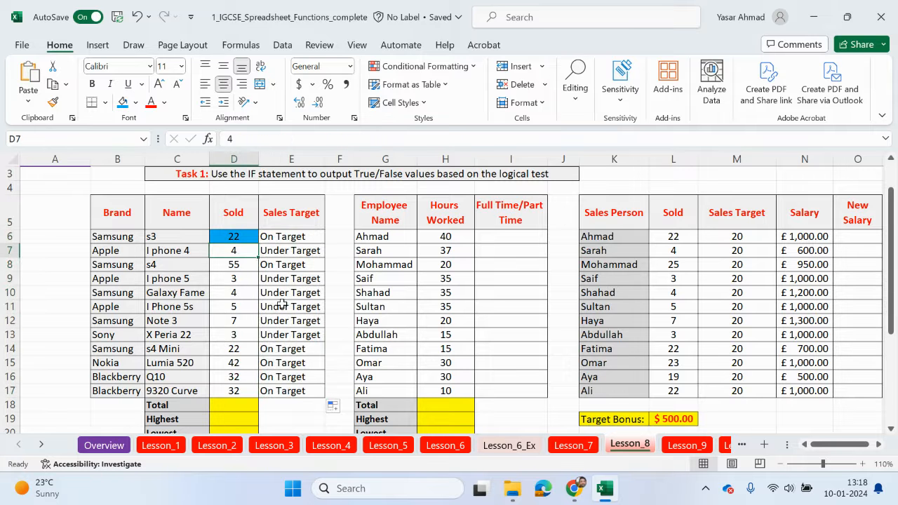
pyautogui.write('21')
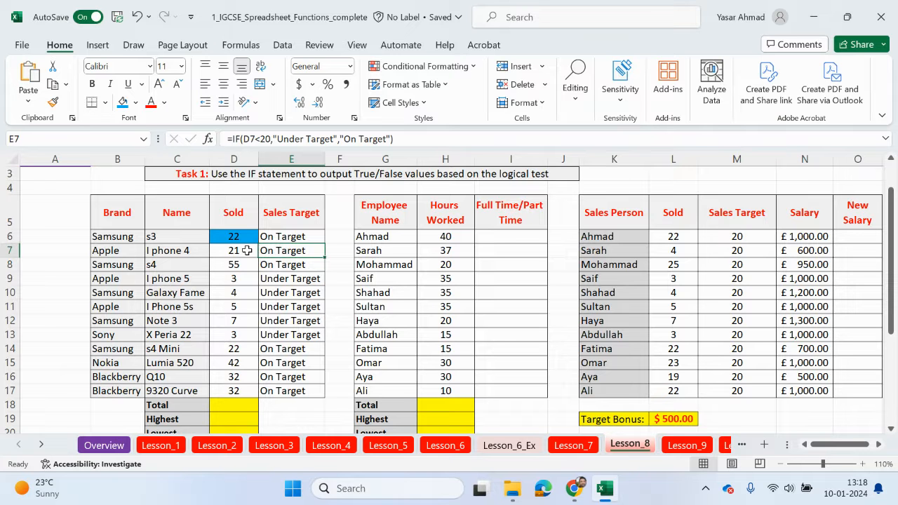
pyautogui.write('4')
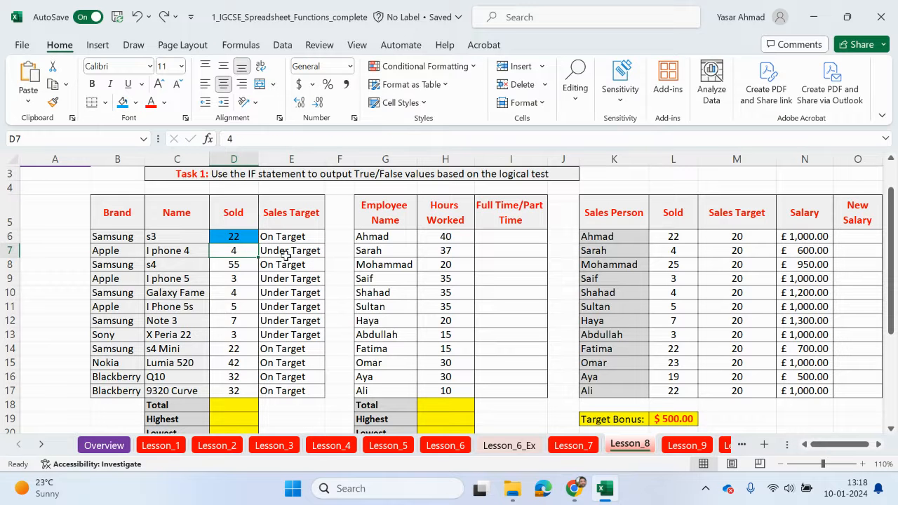
pyautogui.doubleClick(291, 250)
pyautogui.write('=SUM(')
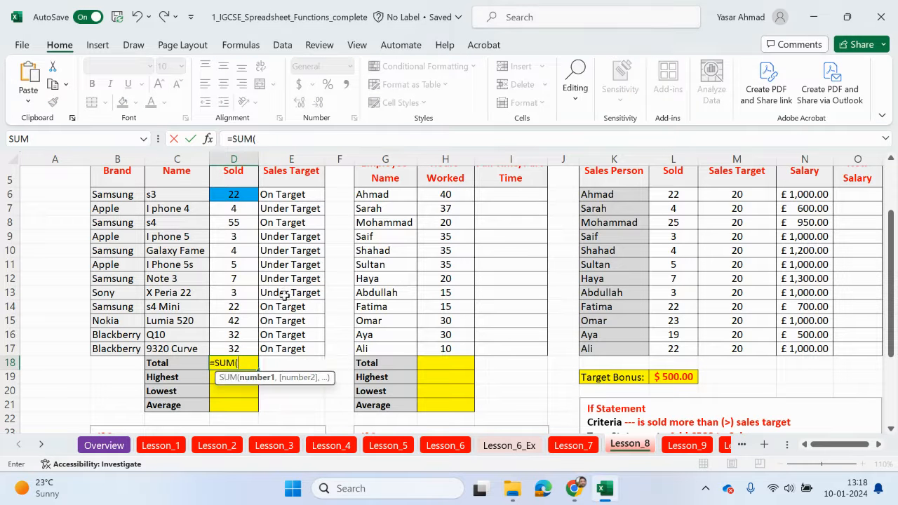
# - Enter SUM, MAX and MIN of D6:D17 giving total 231, highest 55 and lowest 3
pyautogui.press('Enter')
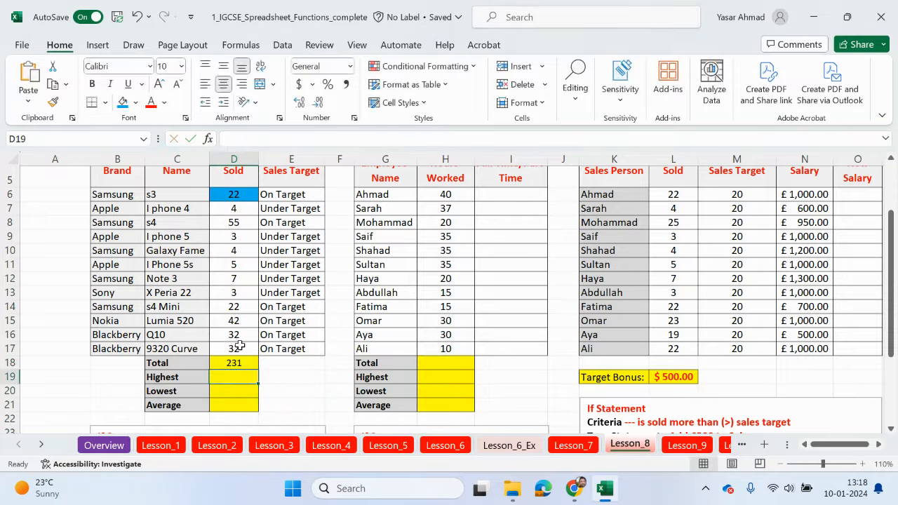
pyautogui.write('=m')
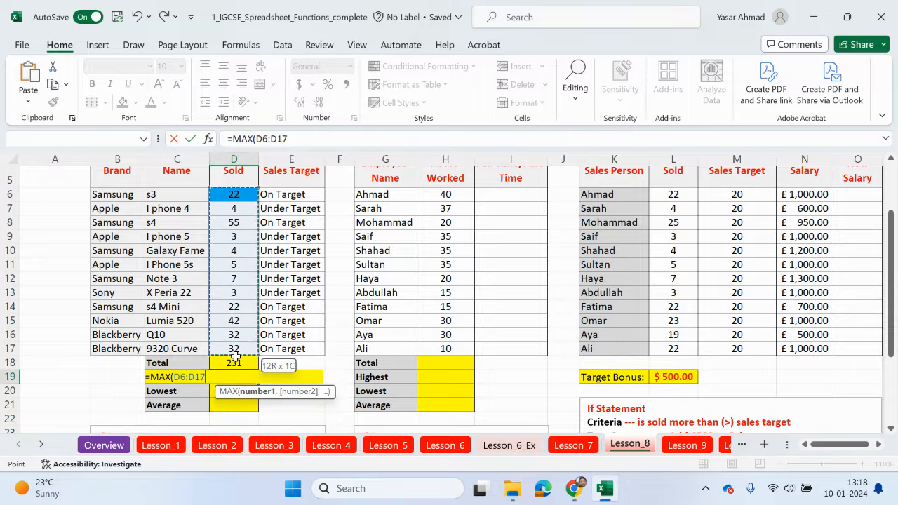
pyautogui.press('Enter')
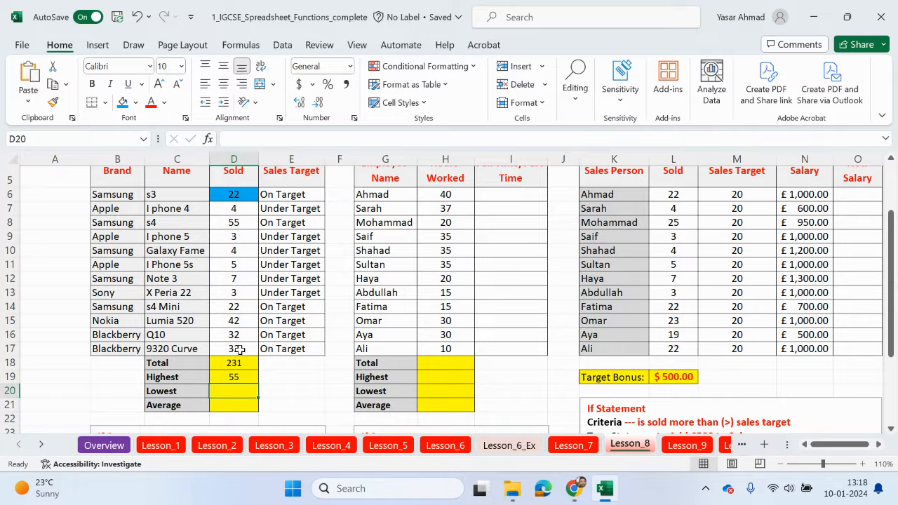
pyautogui.write('=m')
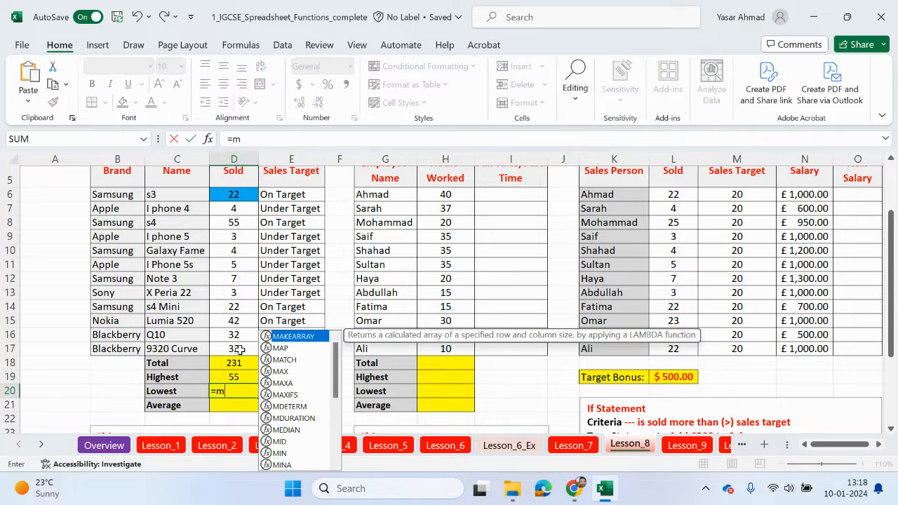
pyautogui.write('i')
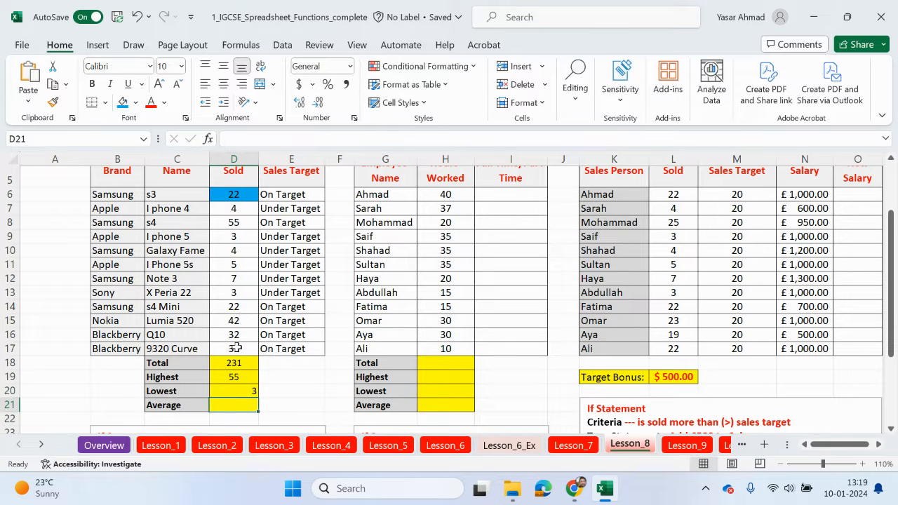
# - Enter =AVERAGE(D6:D17) giving an average of 19.25 phones sold
pyautogui.write('=ava')
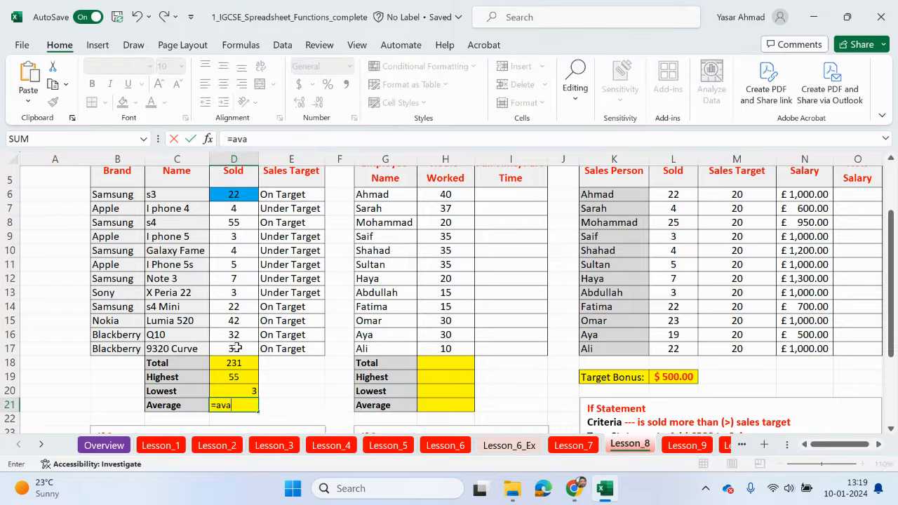
pyautogui.write('VERAGE(')
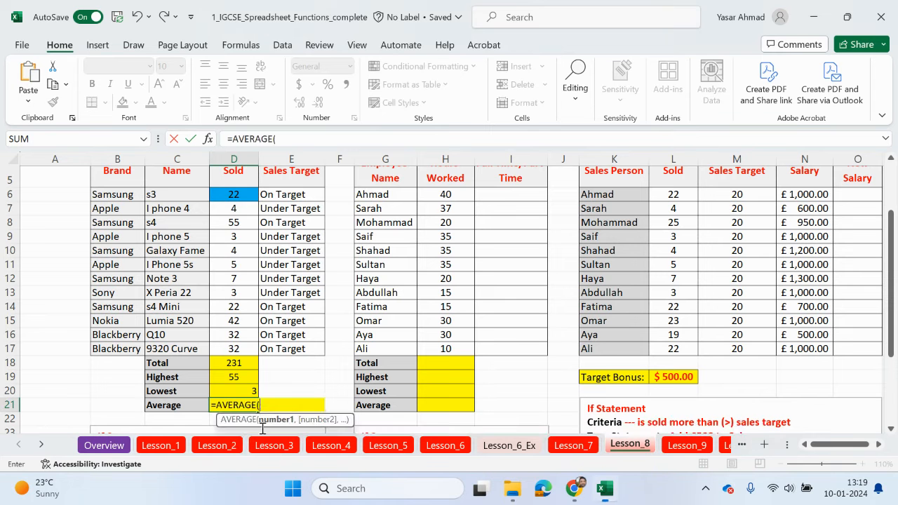
pyautogui.moveTo(233, 194); pyautogui.dragTo(233, 348)
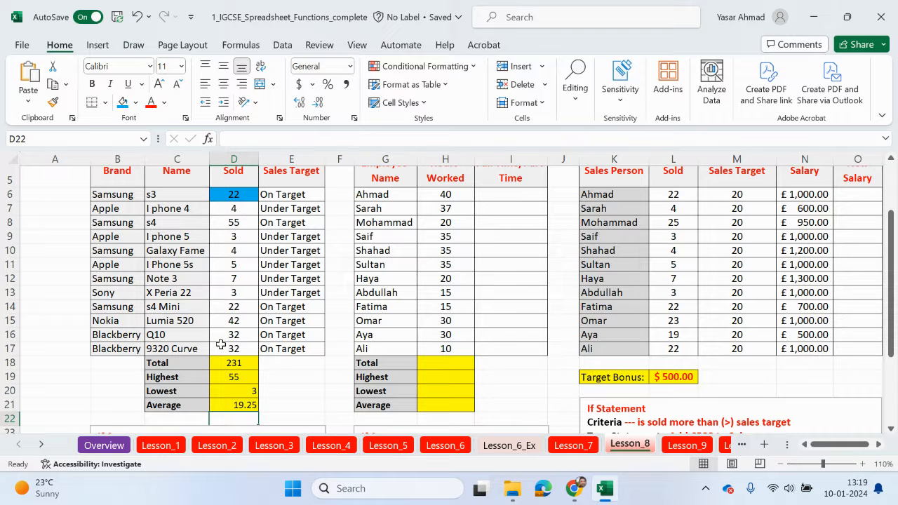
pyautogui.scroll(-3)
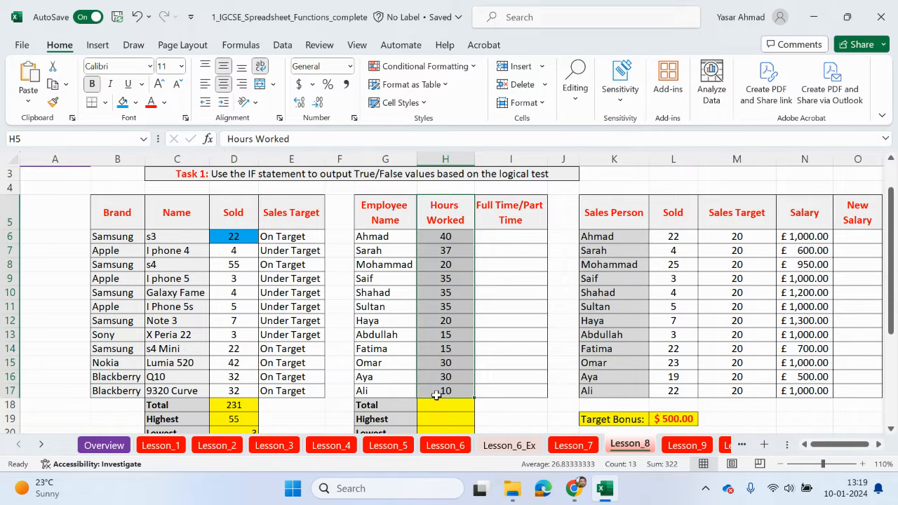
pyautogui.click(511, 214)
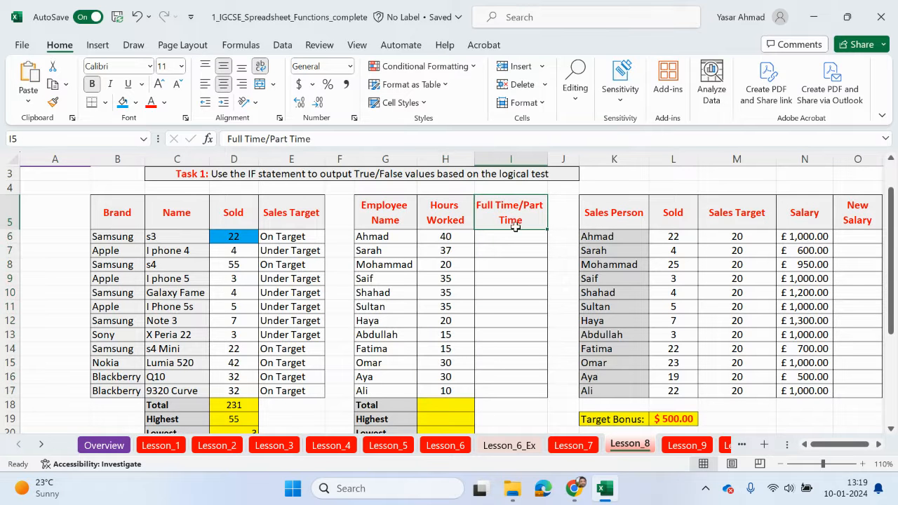
pyautogui.scroll(-3)
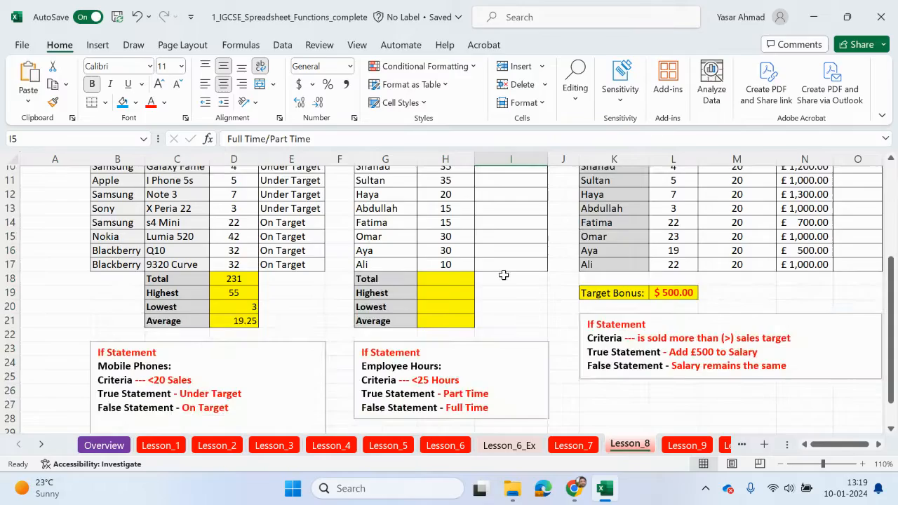
pyautogui.scroll(-3)
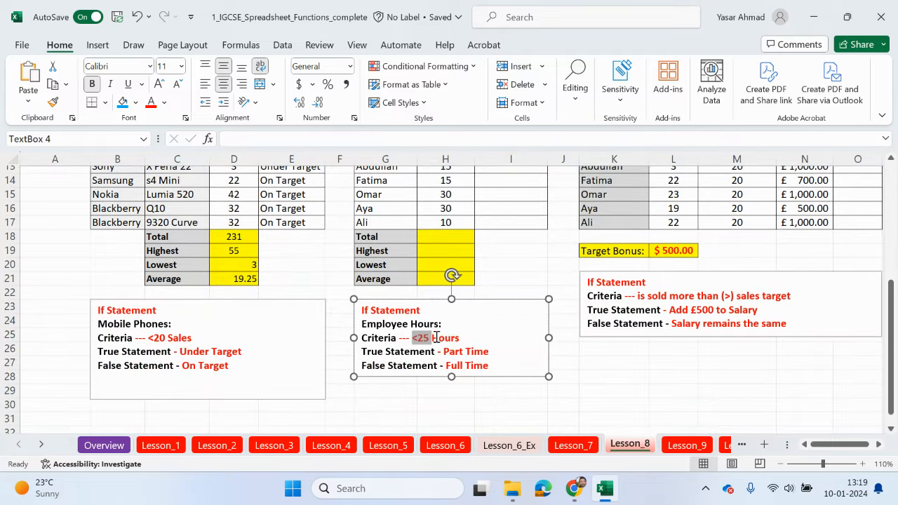
pyautogui.doubleClick(446, 336)
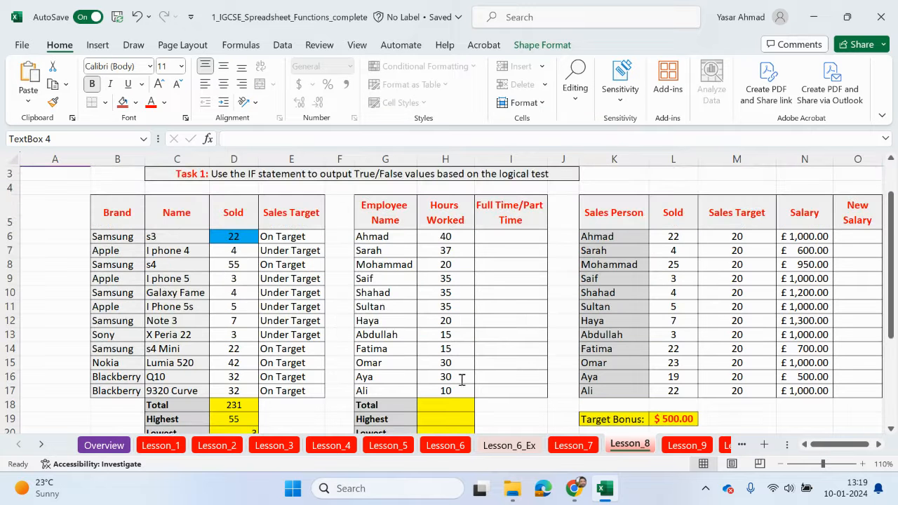
pyautogui.click(445, 235)
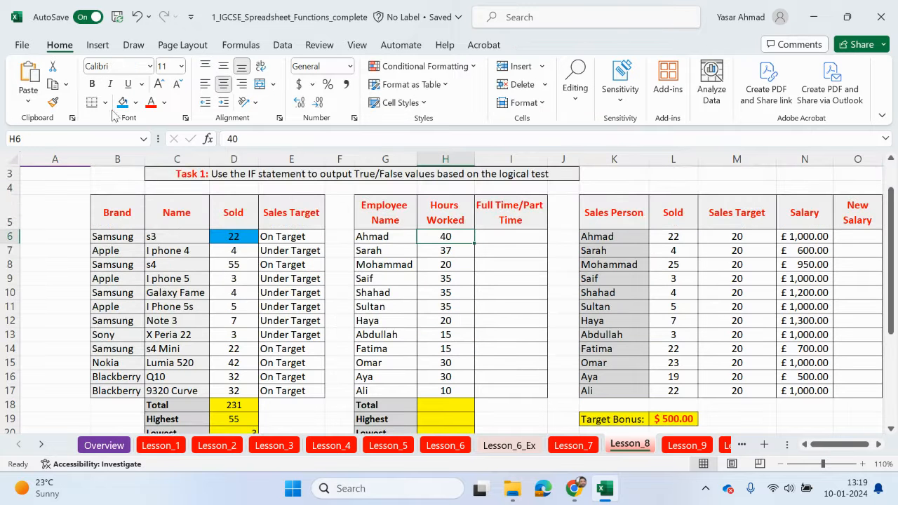
pyautogui.click(292, 236)
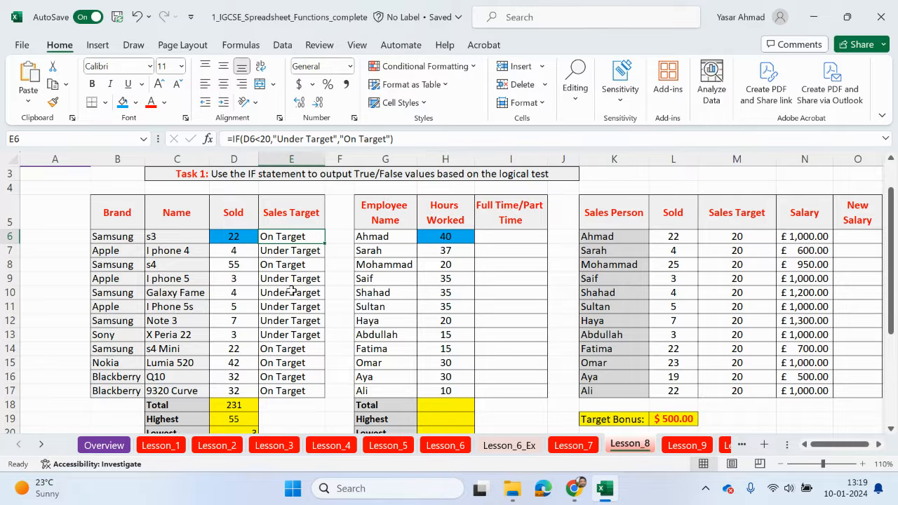
pyautogui.doubleClick(292, 306)
pyautogui.write('=')
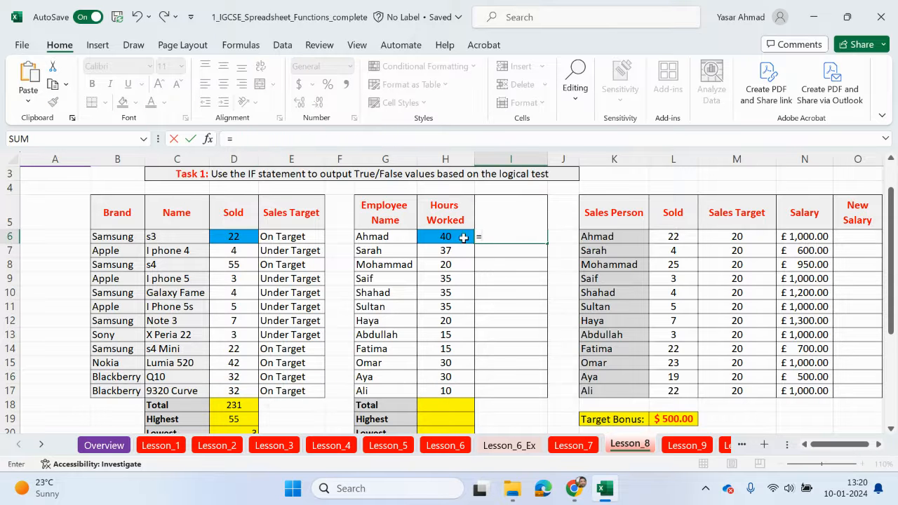
# - Enter =IF(H6<=25,"Part Time","Full Time") in I6 so Ahmad shows Full Time
pyautogui.write('if')
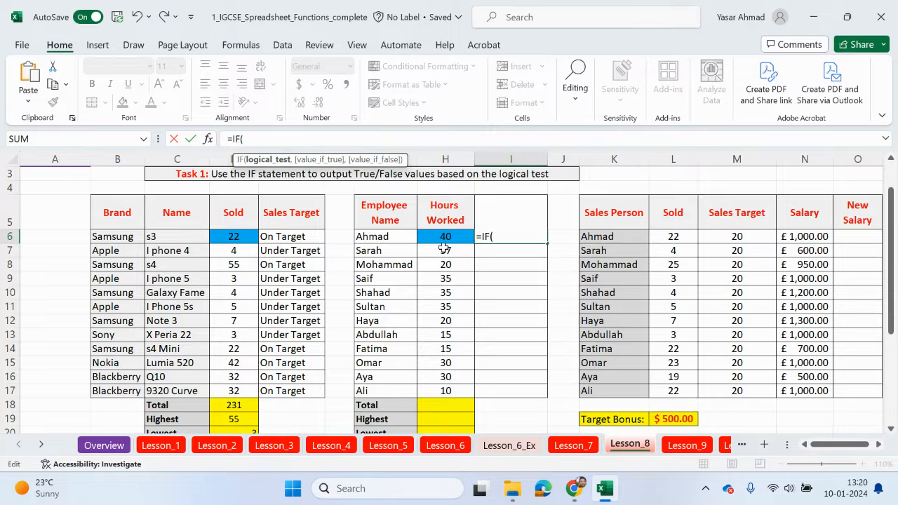
pyautogui.click(446, 235)
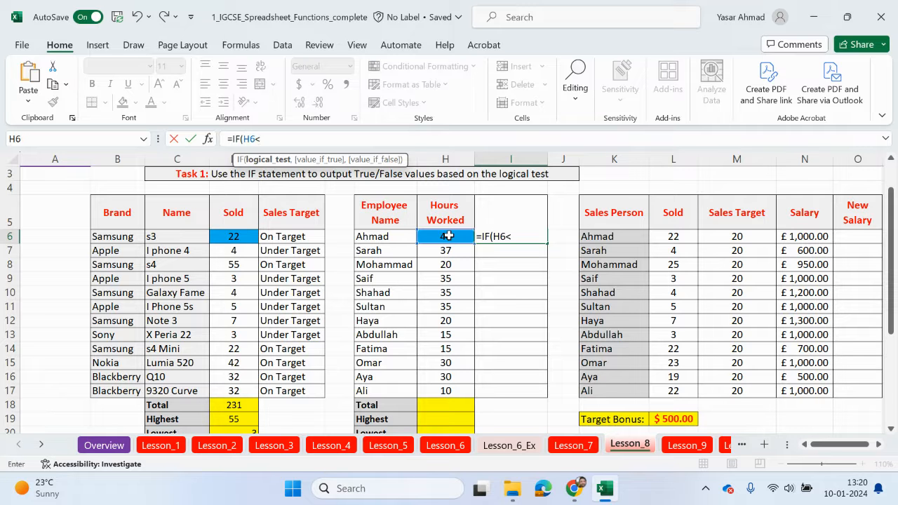
pyautogui.write('=25')
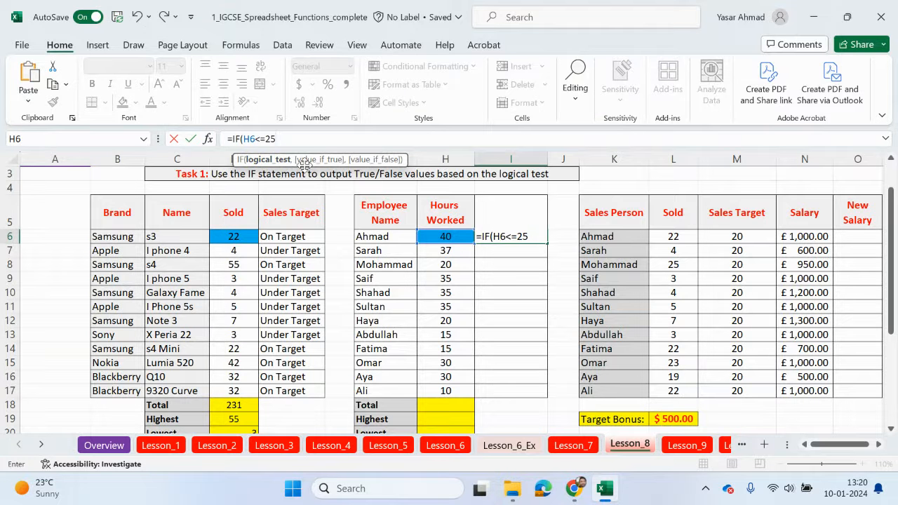
pyautogui.write(',')
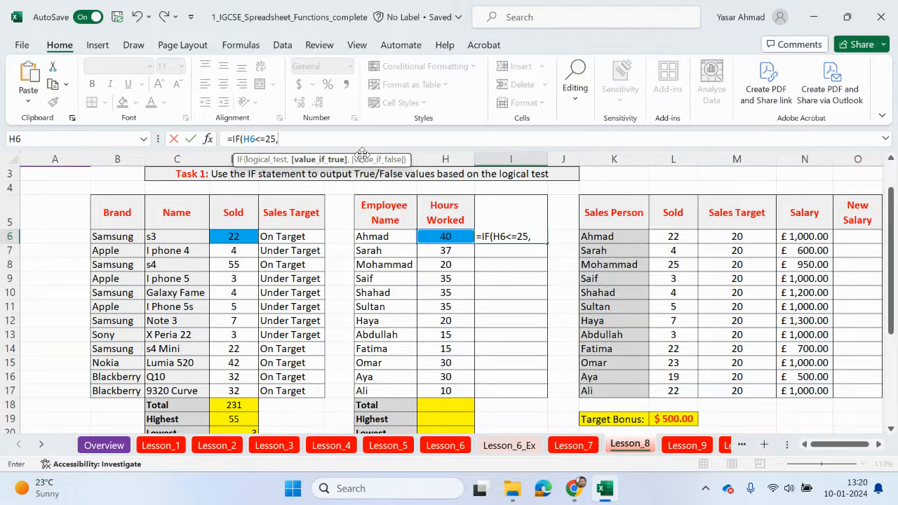
pyautogui.write('"PAr')
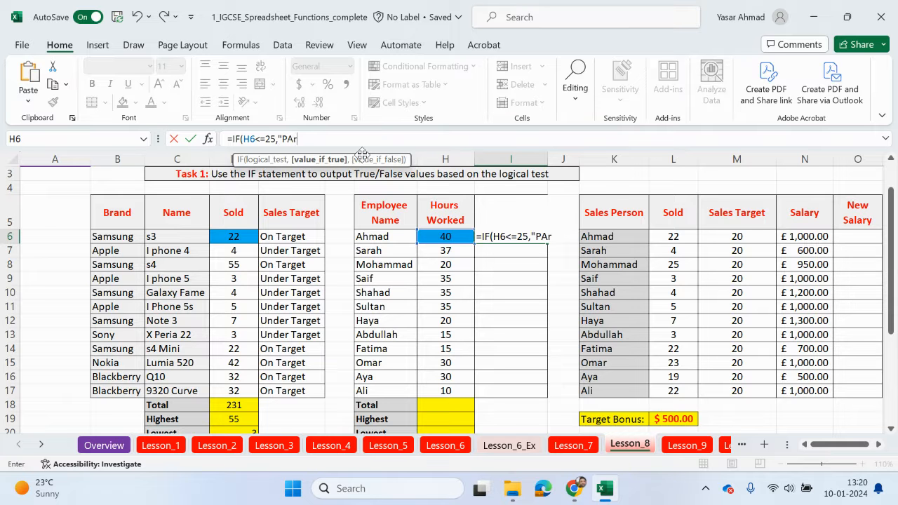
pyautogui.write('art Time",')
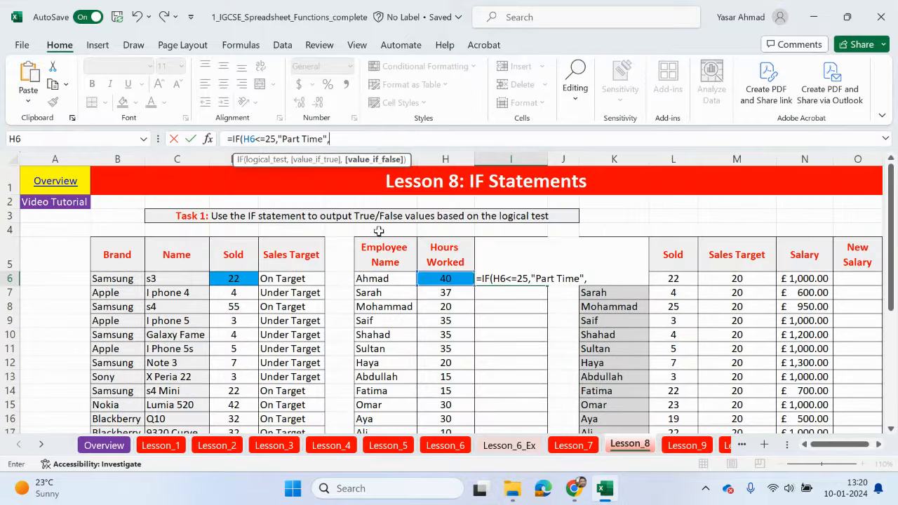
pyautogui.write('"Fu')
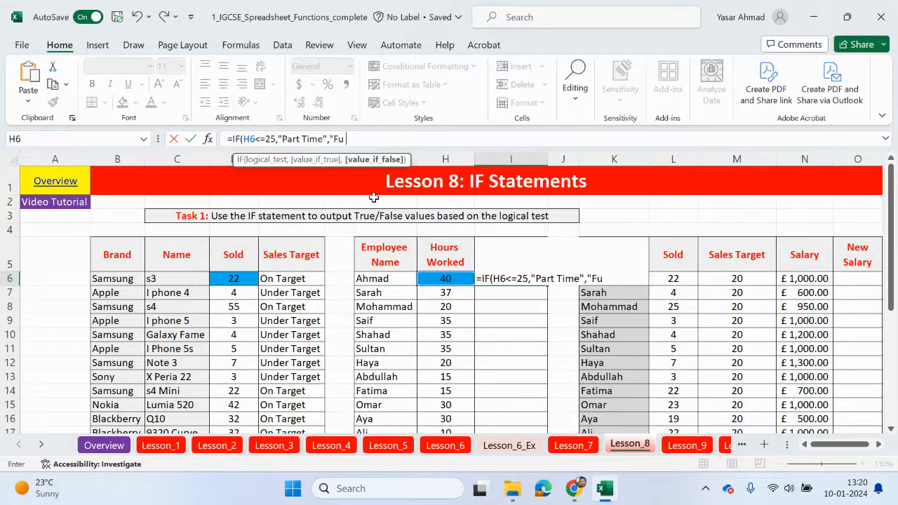
pyautogui.write('ll Time"')
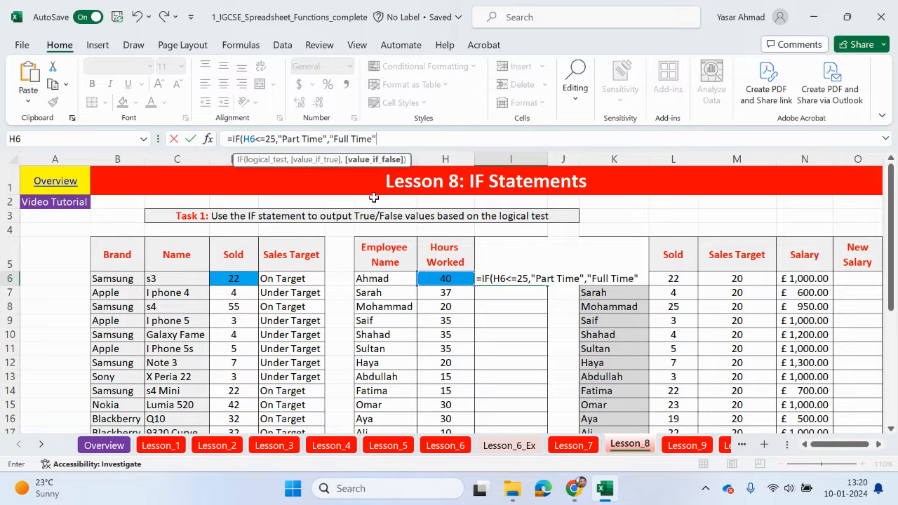
pyautogui.press('enter')
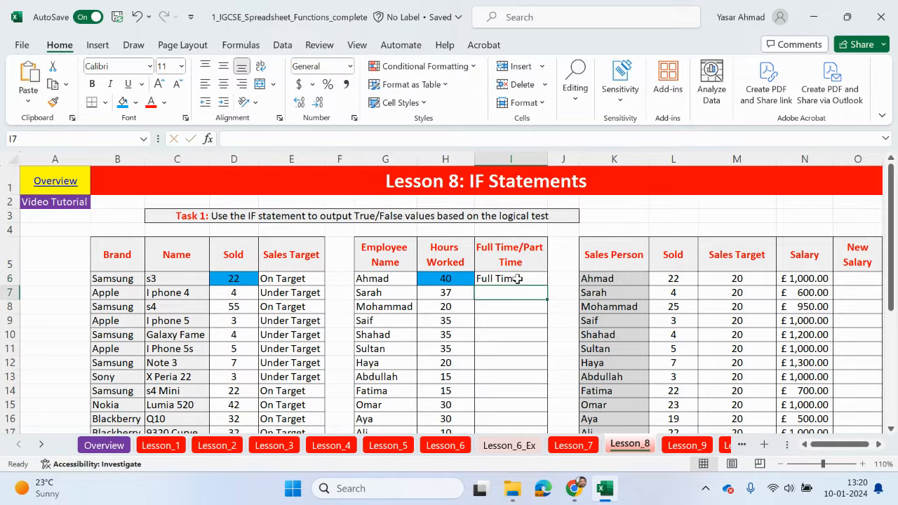
# - Fill the Full/Part Time formula down to I17 and change Mohammad's hours to 20, making him Part Time
pyautogui.scroll(-3)
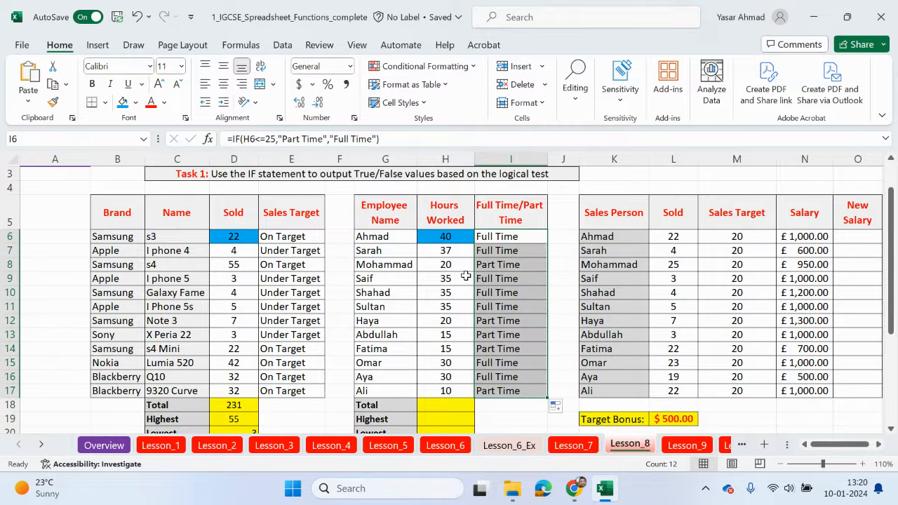
pyautogui.click(444, 264)
pyautogui.write('26')
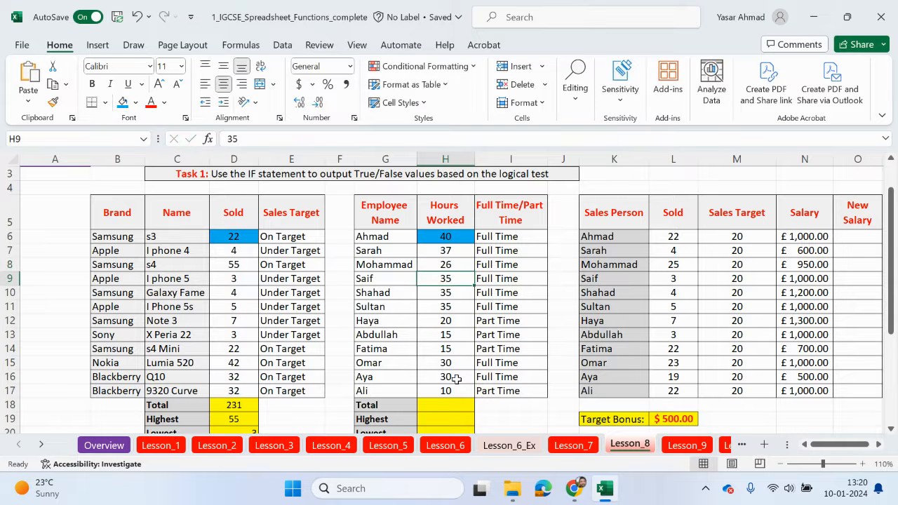
pyautogui.click(510, 263)
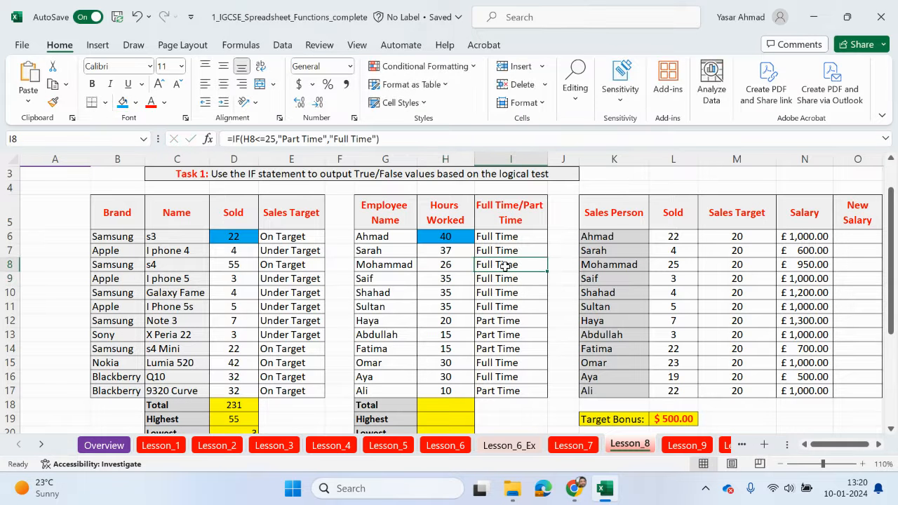
pyautogui.write('20')
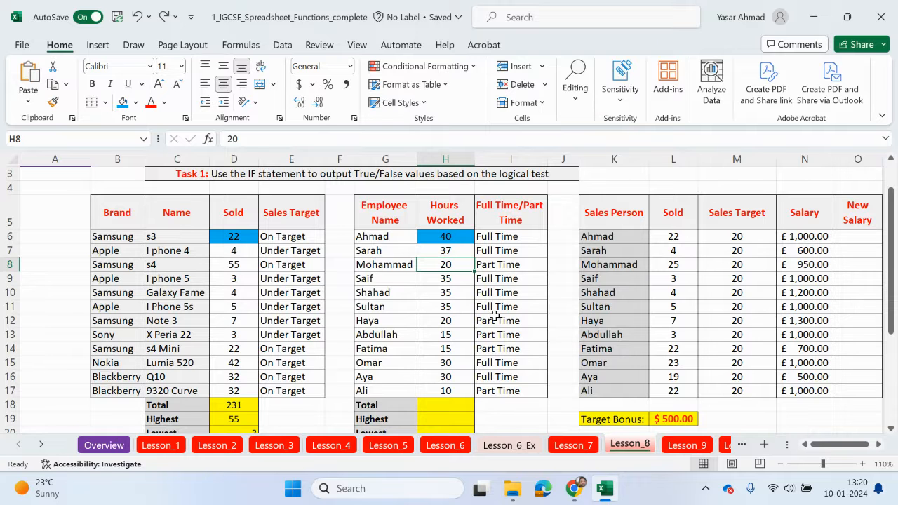
pyautogui.scroll(-3)
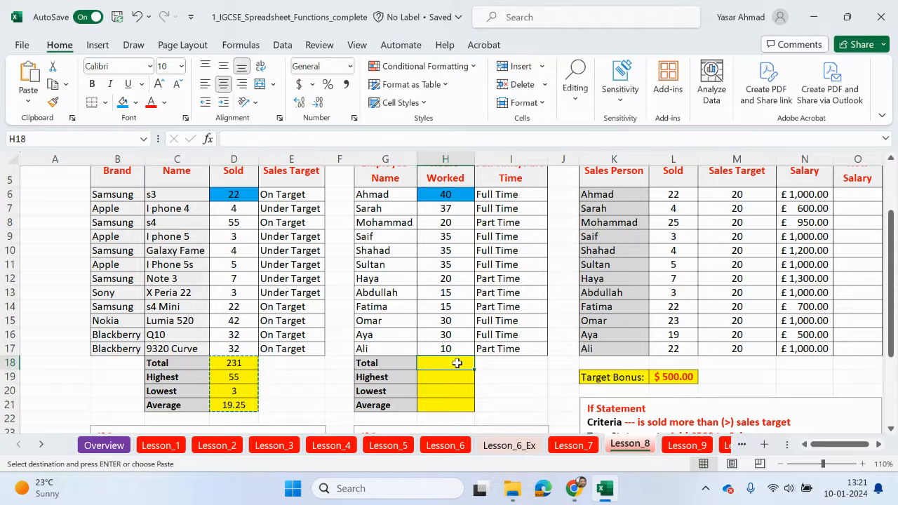
# - Enter =SUM(H6:H17) below the hours table for a total of 322 hours
pyautogui.write('=SUM(H6:H17)')
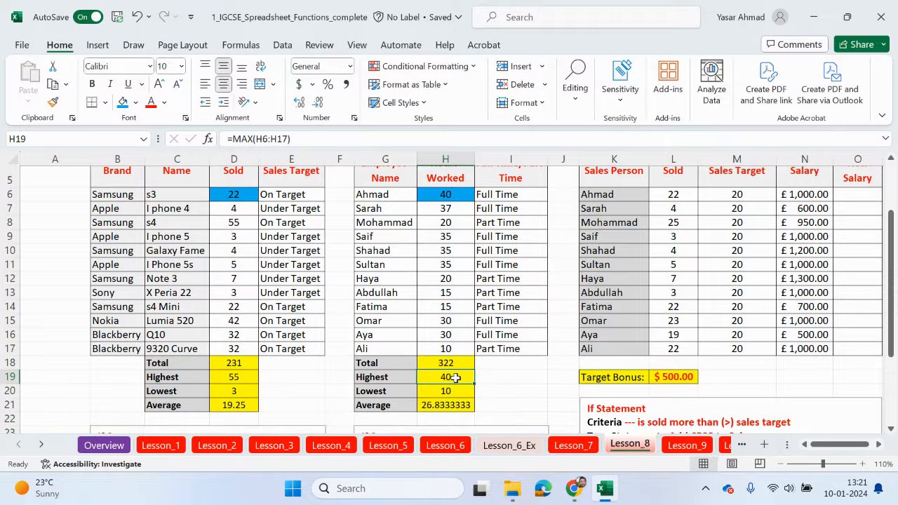
pyautogui.moveTo(460, 404)
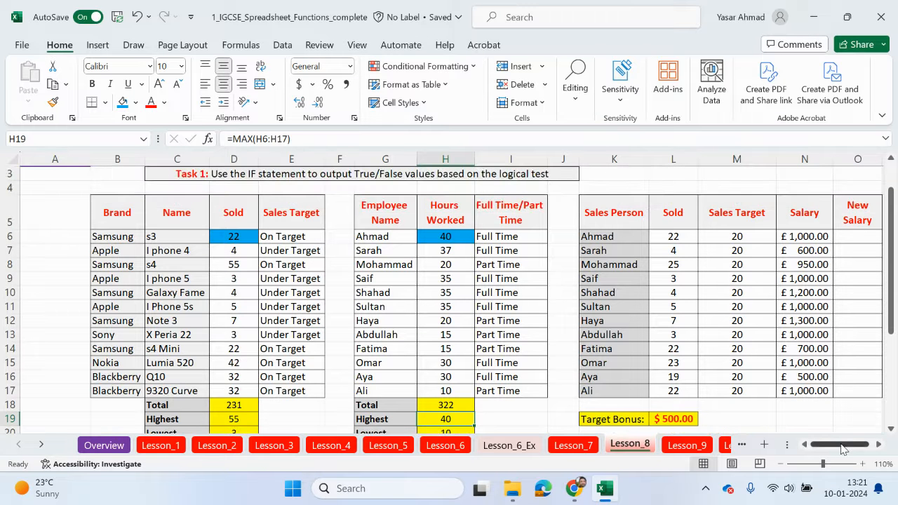
# - Change several Sales Target values in column M, such as Sarah's to 25, Saif's to 17 and another to 8
pyautogui.scroll(-3)
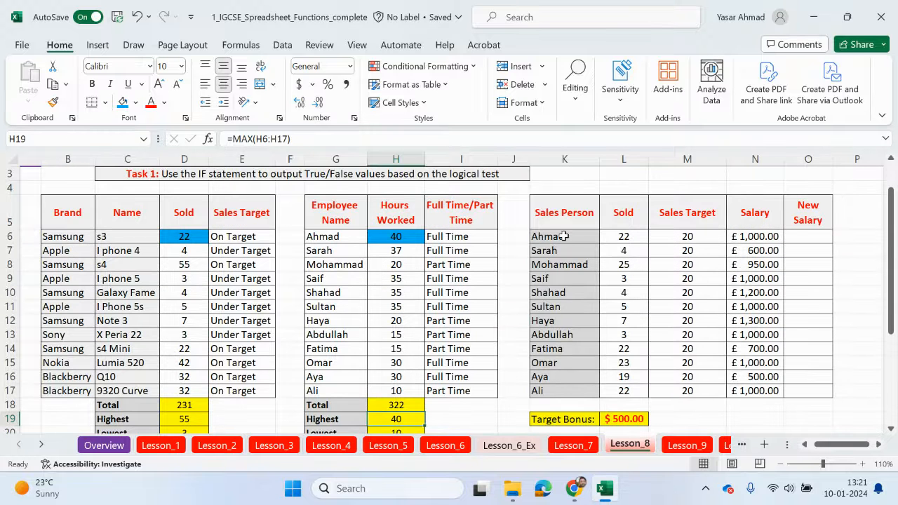
pyautogui.moveTo(622, 236); pyautogui.dragTo(623, 293)
pyautogui.write('25')
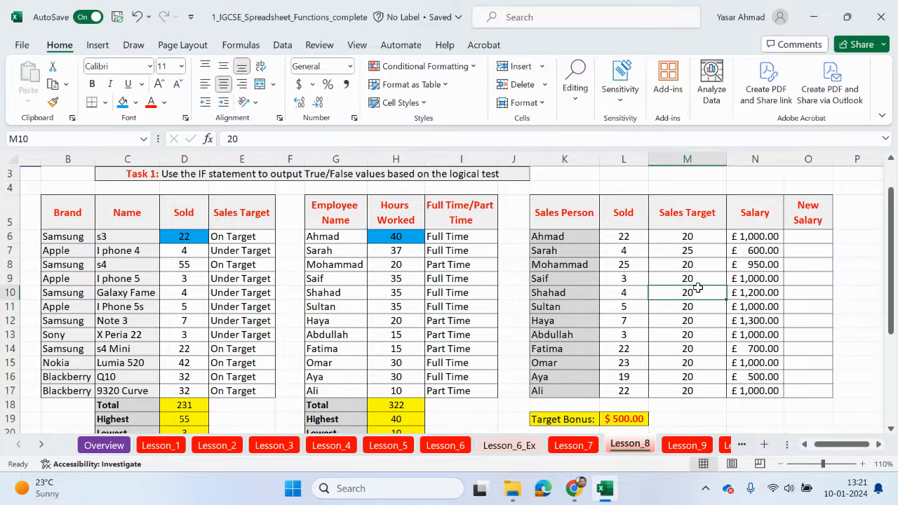
pyautogui.write('8')
pyautogui.click(687, 279)
pyautogui.write('17')
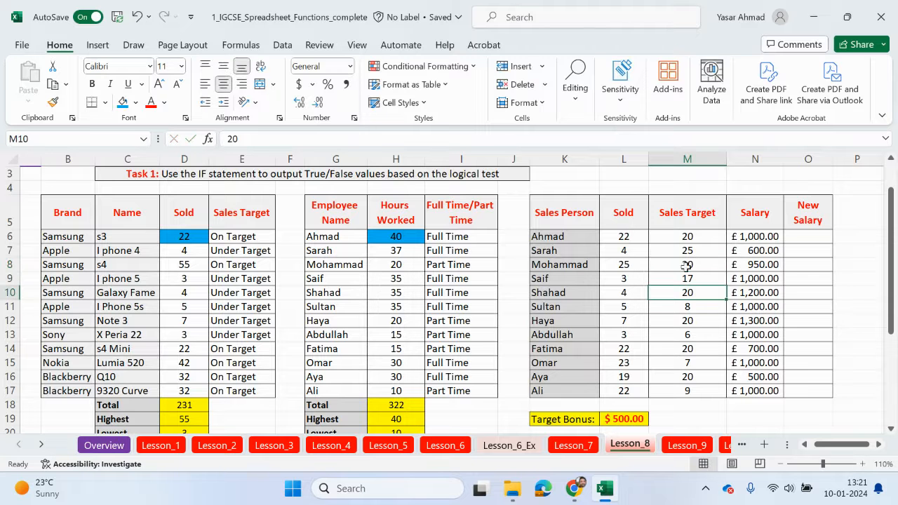
pyautogui.moveTo(688, 263)
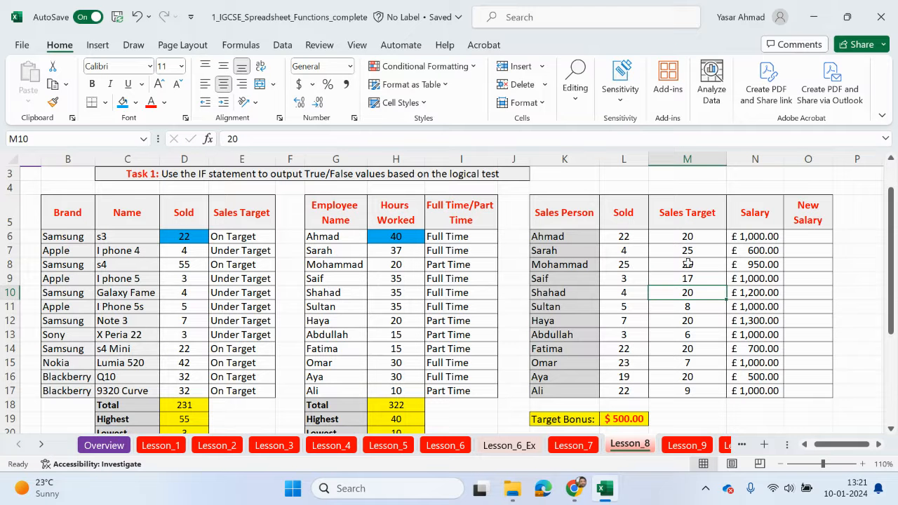
pyautogui.moveTo(628, 292)
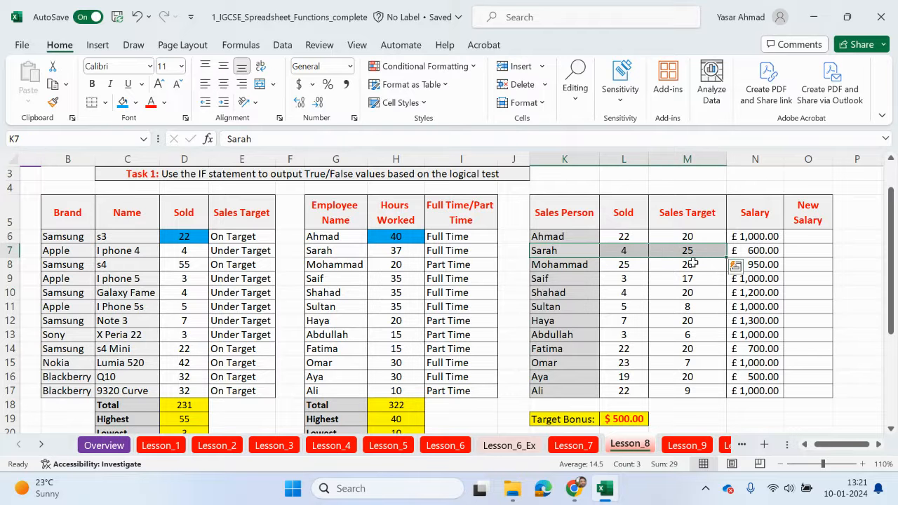
pyautogui.scroll(-3)
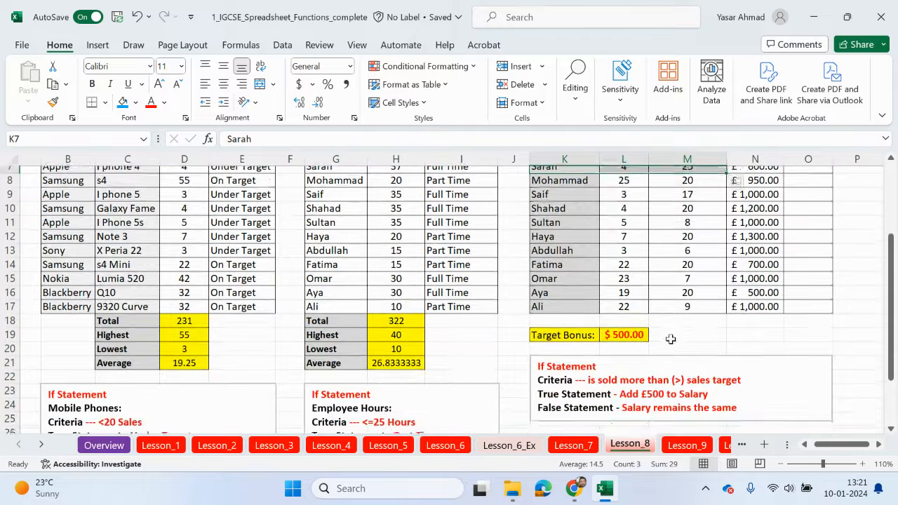
pyautogui.scroll(-3)
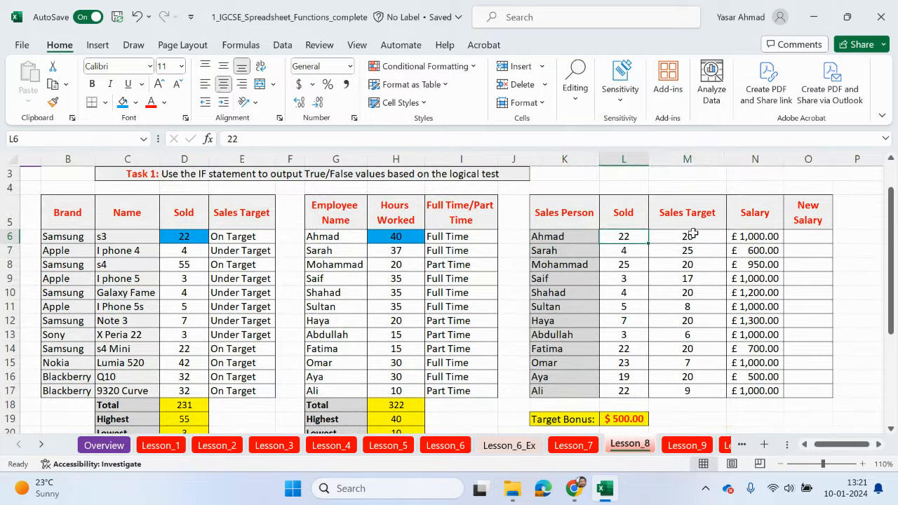
pyautogui.click(687, 236)
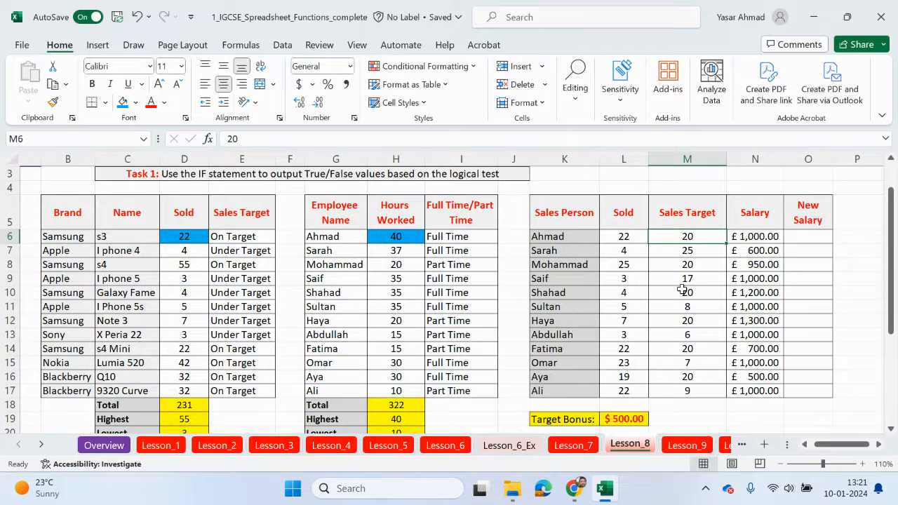
pyautogui.scroll(-3)
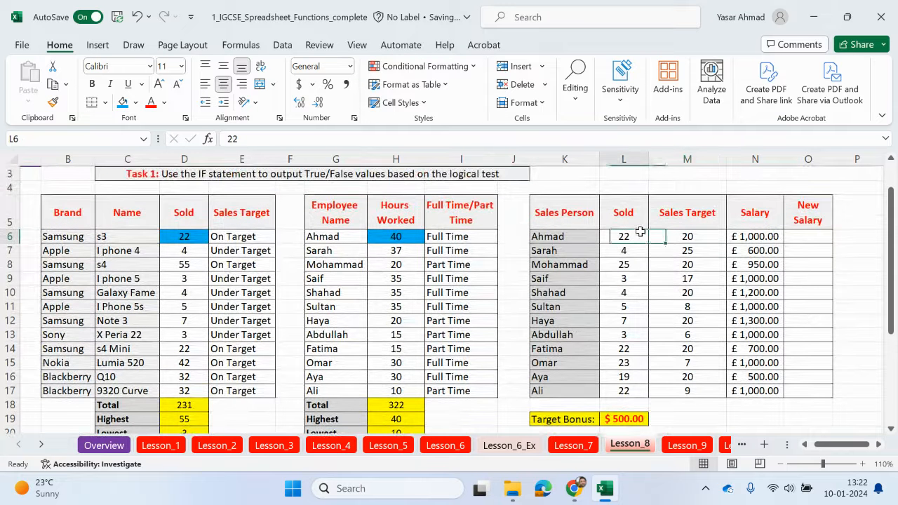
pyautogui.click(687, 236)
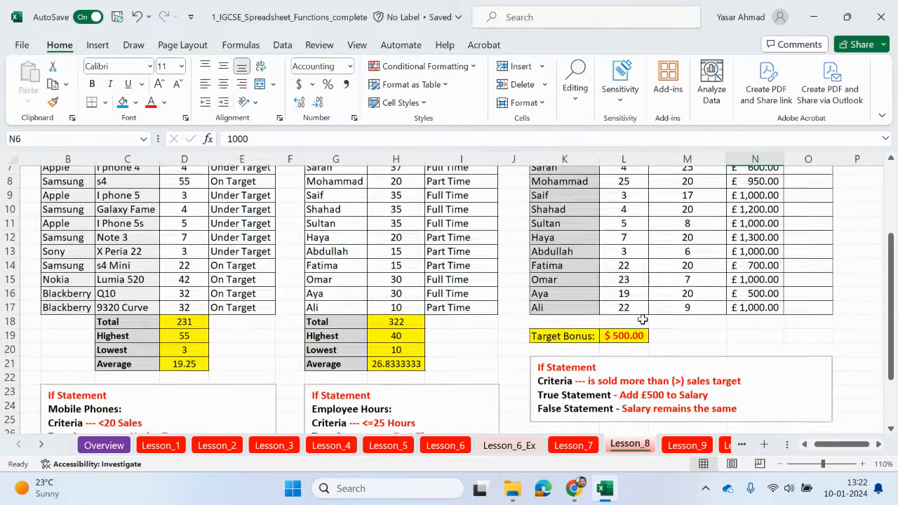
pyautogui.click(680, 387)
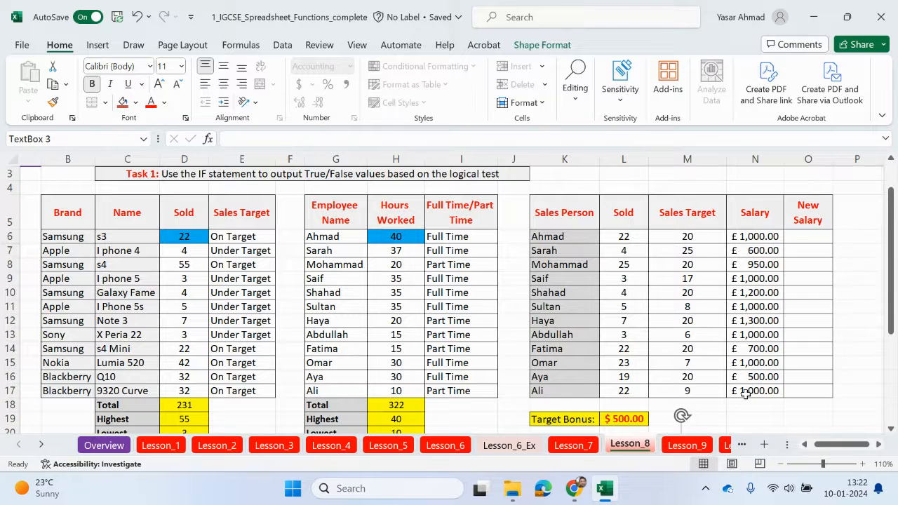
pyautogui.scroll(-3)
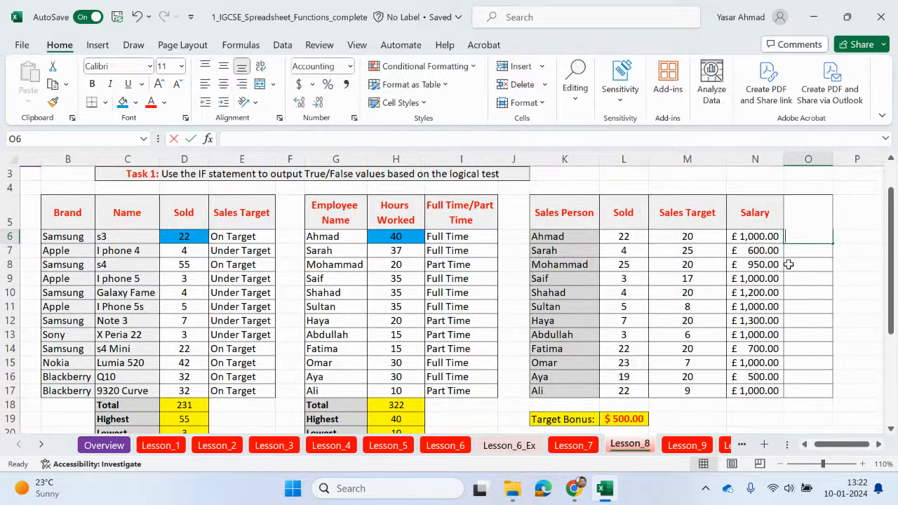
# - Enter =IF(L6>=M6,N6+$L$19,N6) in O6 so Ahmad's New Salary shows £1,500.00 with the £500 bonus
pyautogui.write('=if')
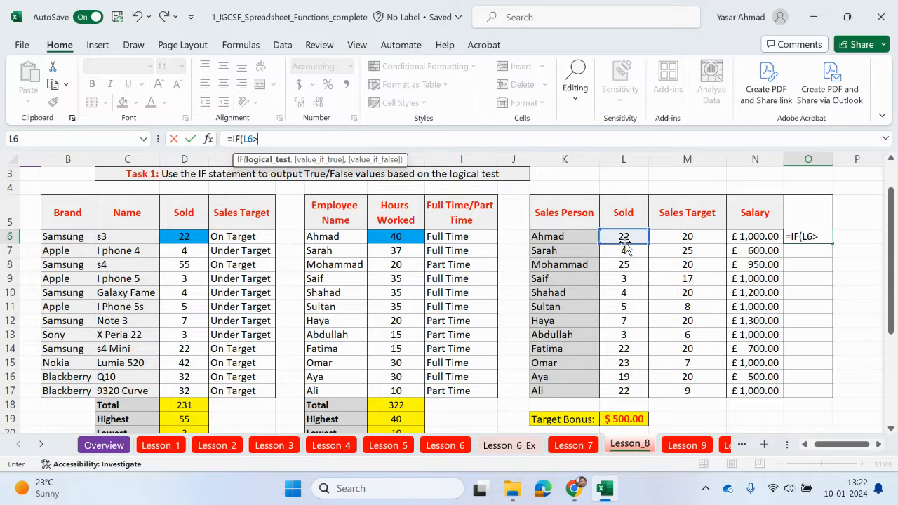
pyautogui.click(688, 236)
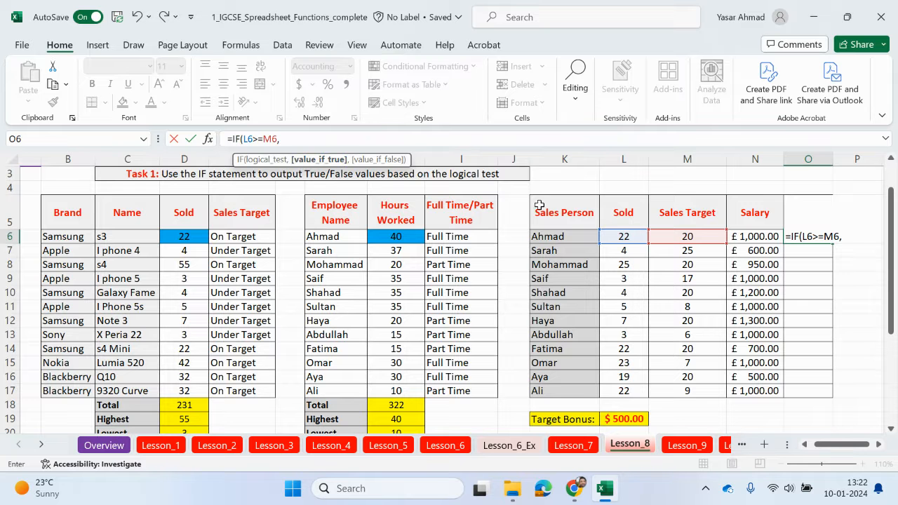
pyautogui.moveTo(708, 277)
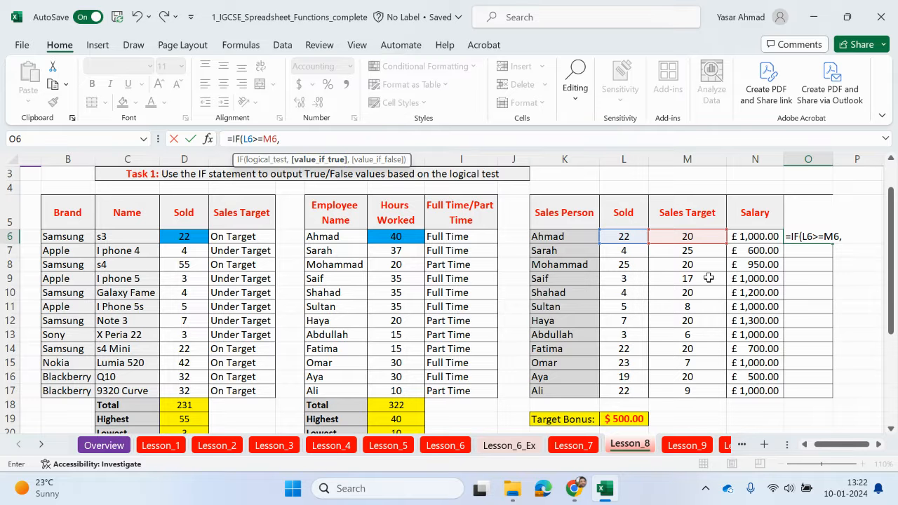
pyautogui.moveTo(751, 236)
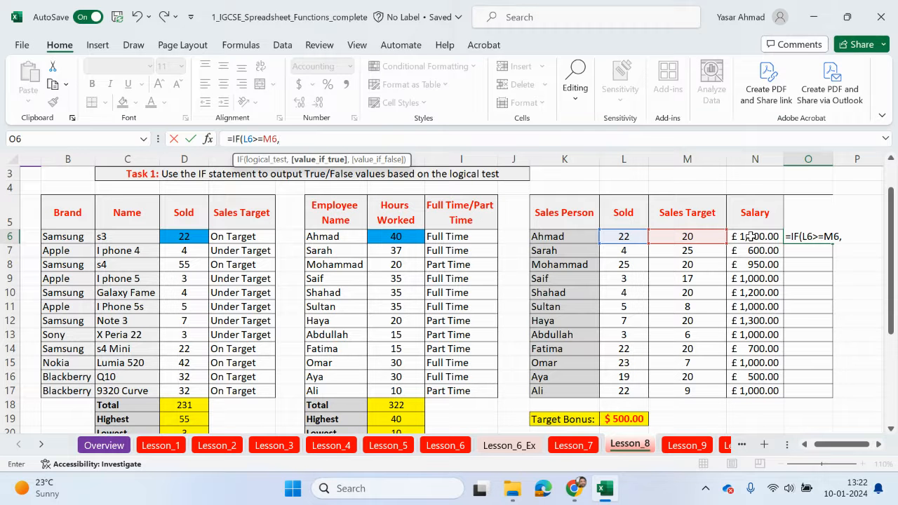
pyautogui.click(754, 235)
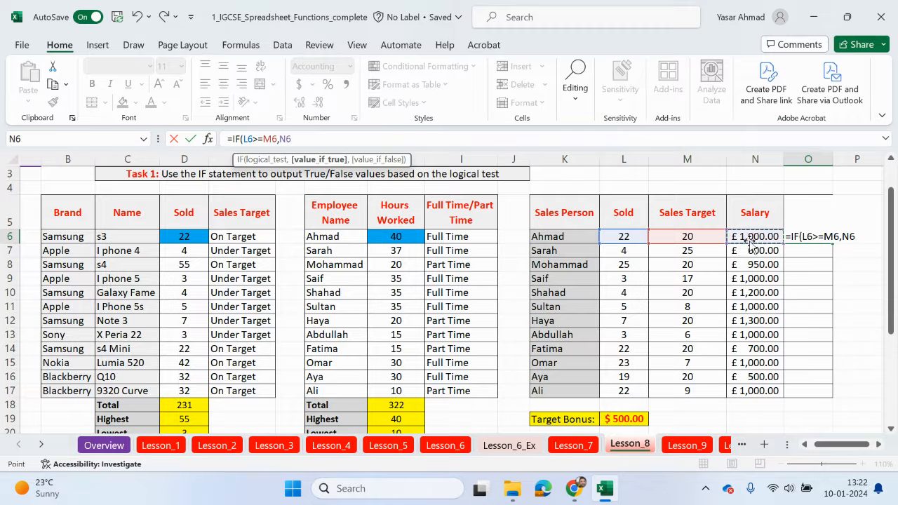
pyautogui.write('+$L$19,')
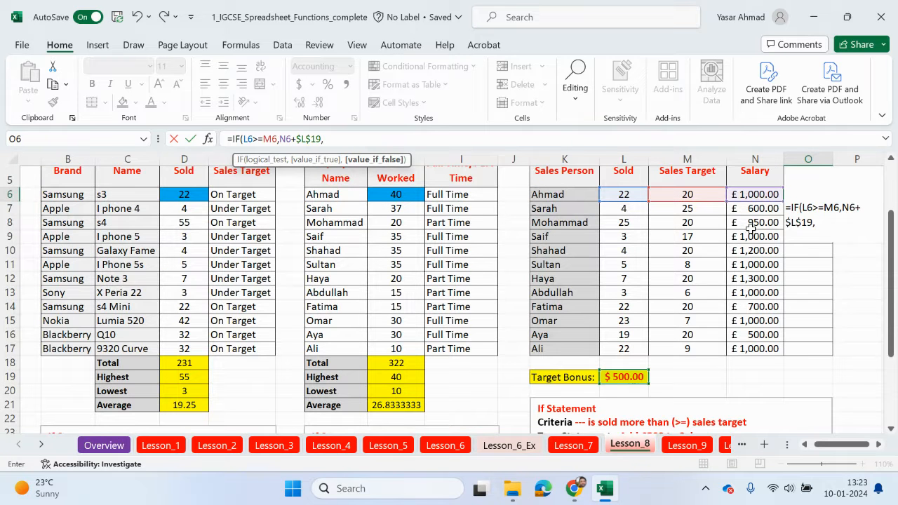
pyautogui.click(755, 193)
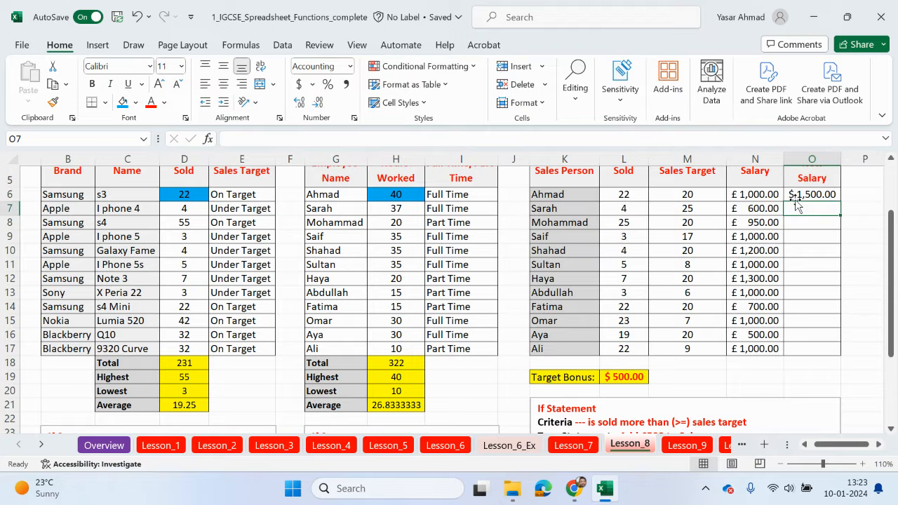
# - Copy the bonus formula down to O17 and raise Sarah's Sold figure to 25, lifting her to £1,100.00
pyautogui.click(811, 193)
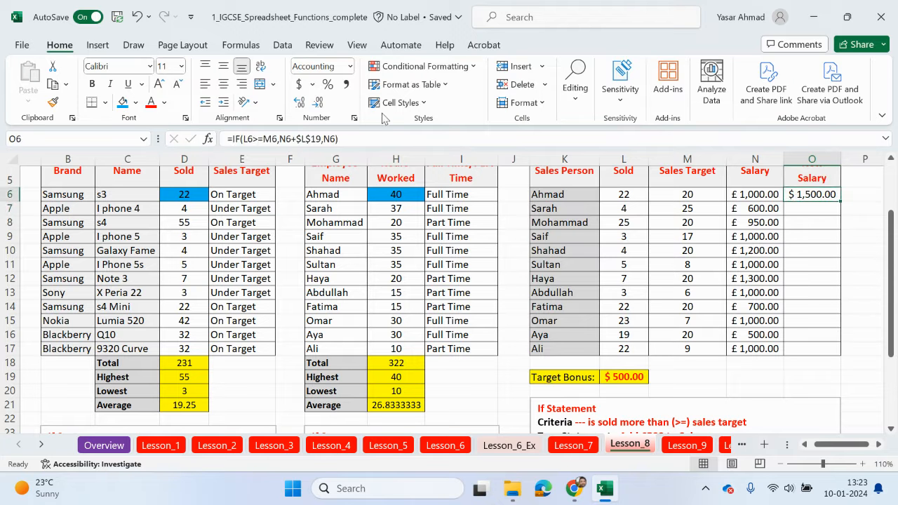
pyautogui.click(311, 84)
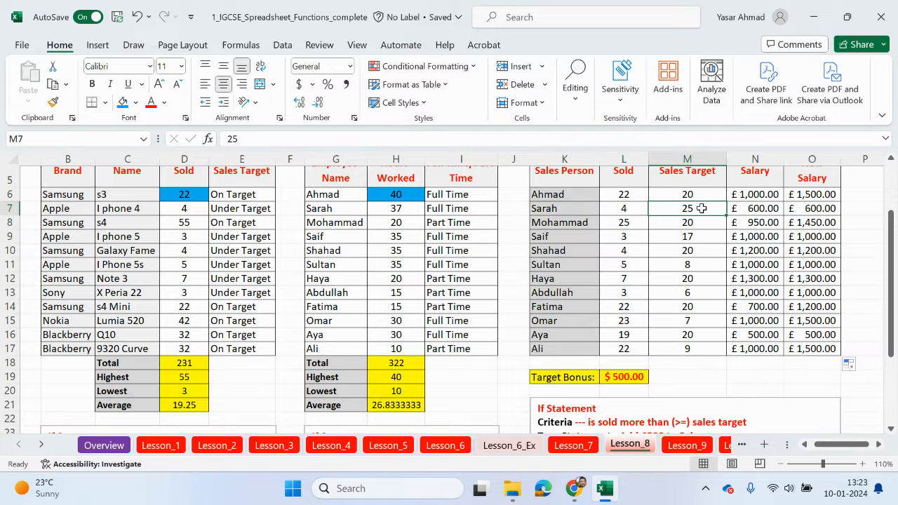
pyautogui.click(622, 208)
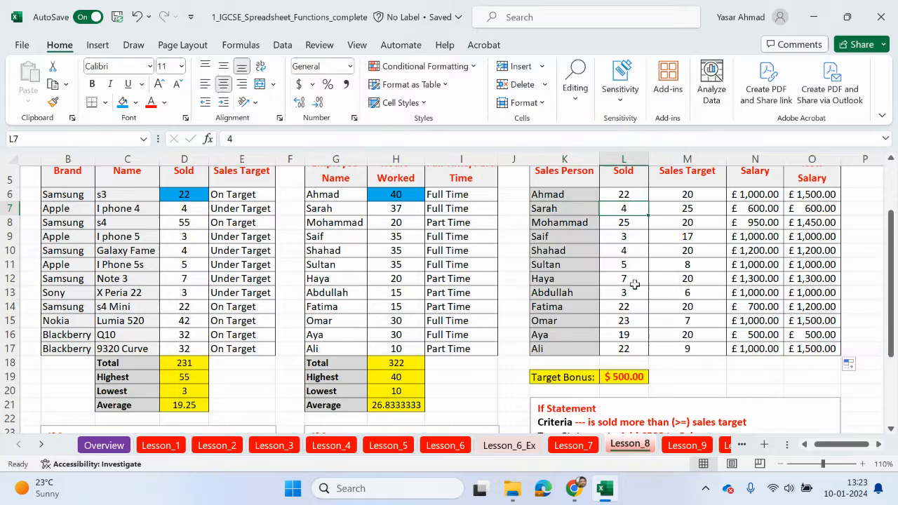
pyautogui.write('25')
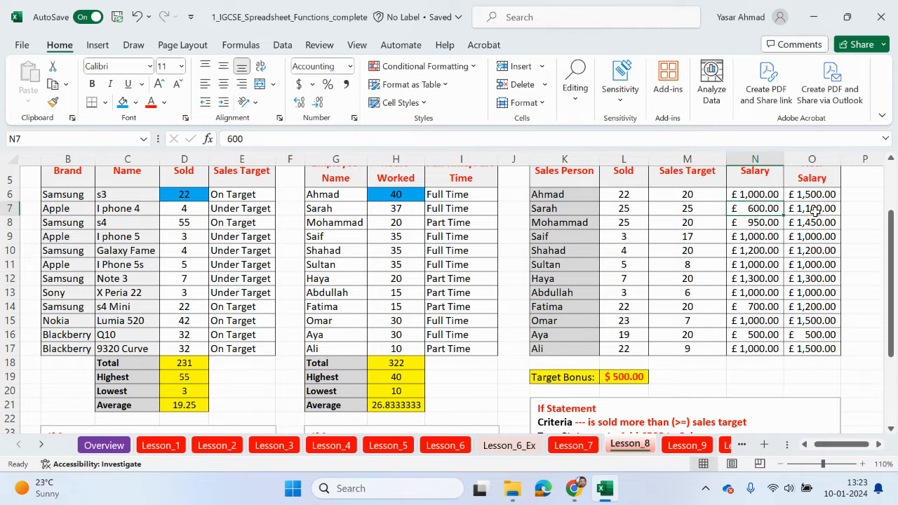
pyautogui.scroll(-3)
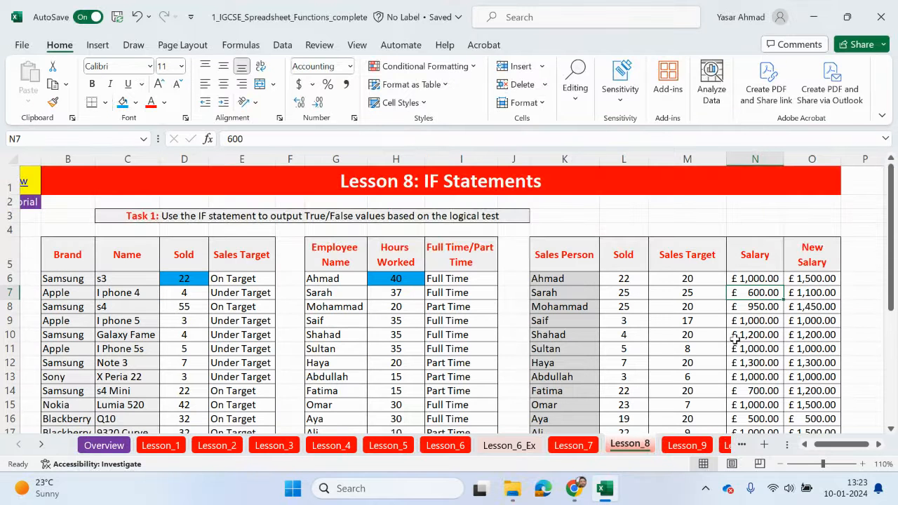
pyautogui.moveTo(319, 272)
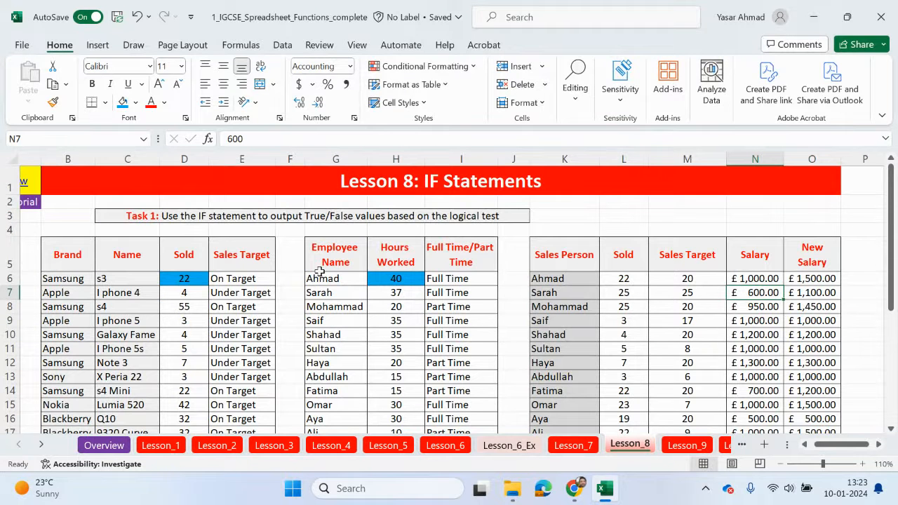
pyautogui.click(810, 277)
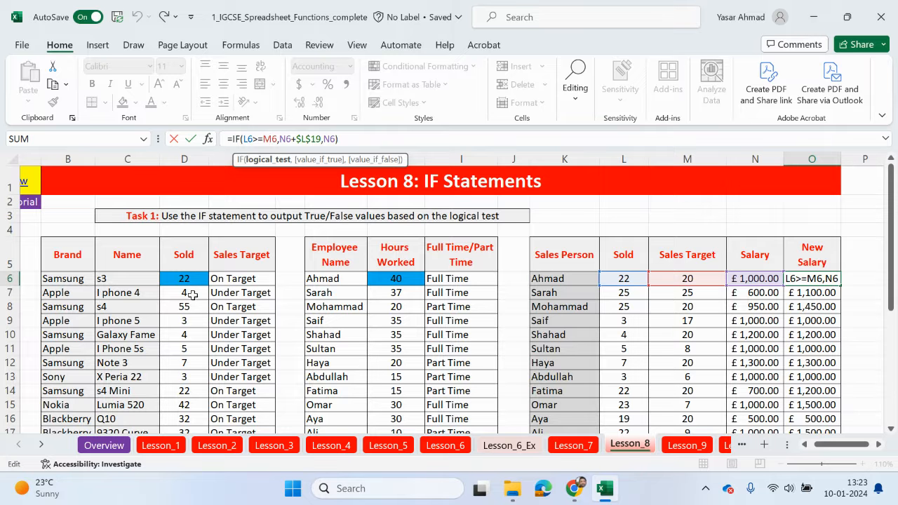
pyautogui.moveTo(384, 293)
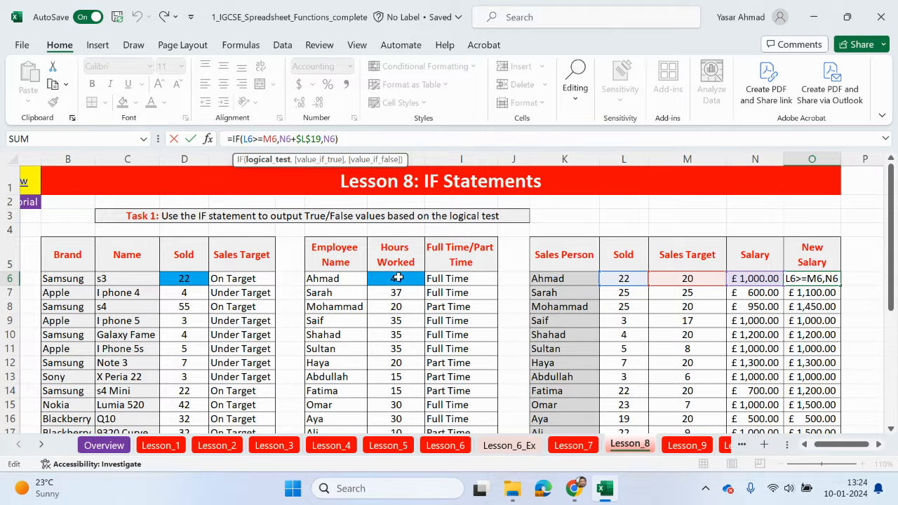
pyautogui.write('0')
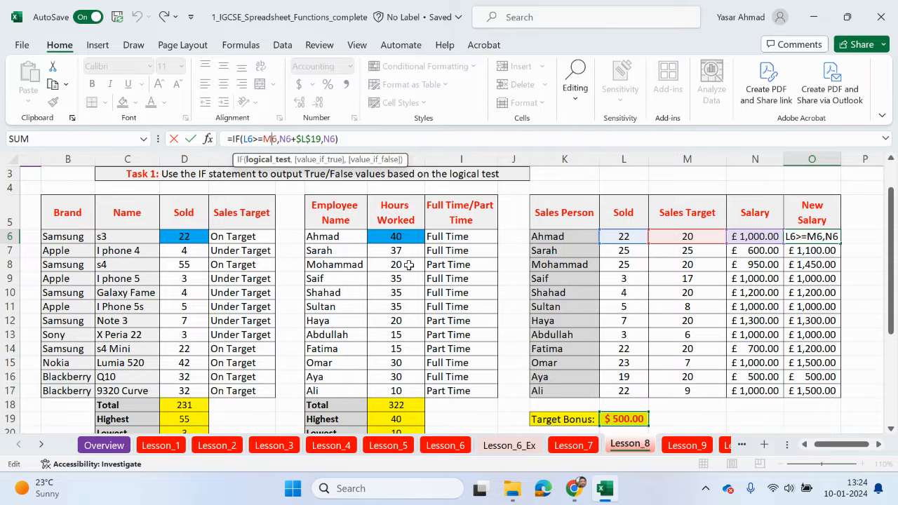
pyautogui.scroll(-3)
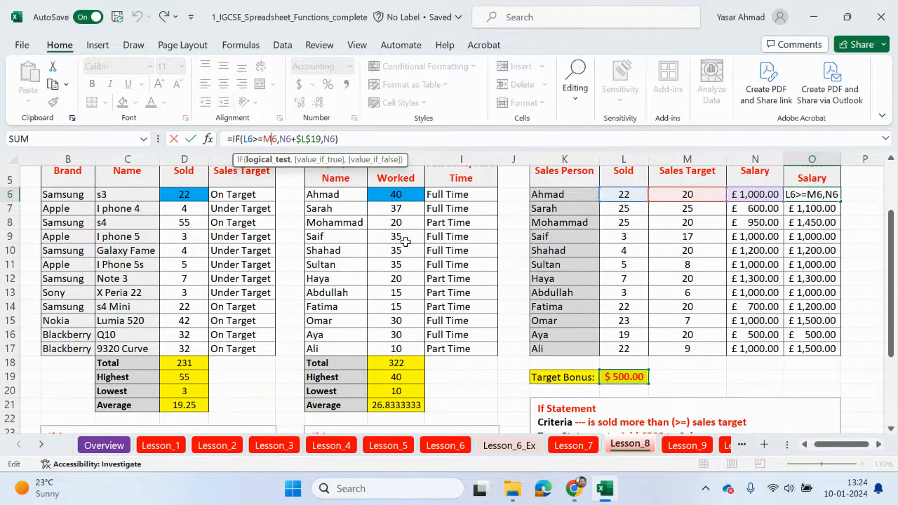
pyautogui.moveTo(428, 222)
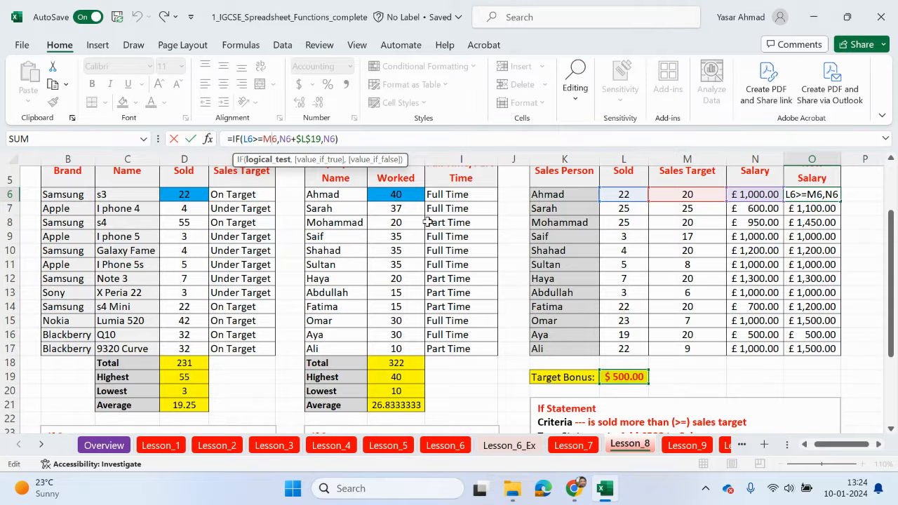